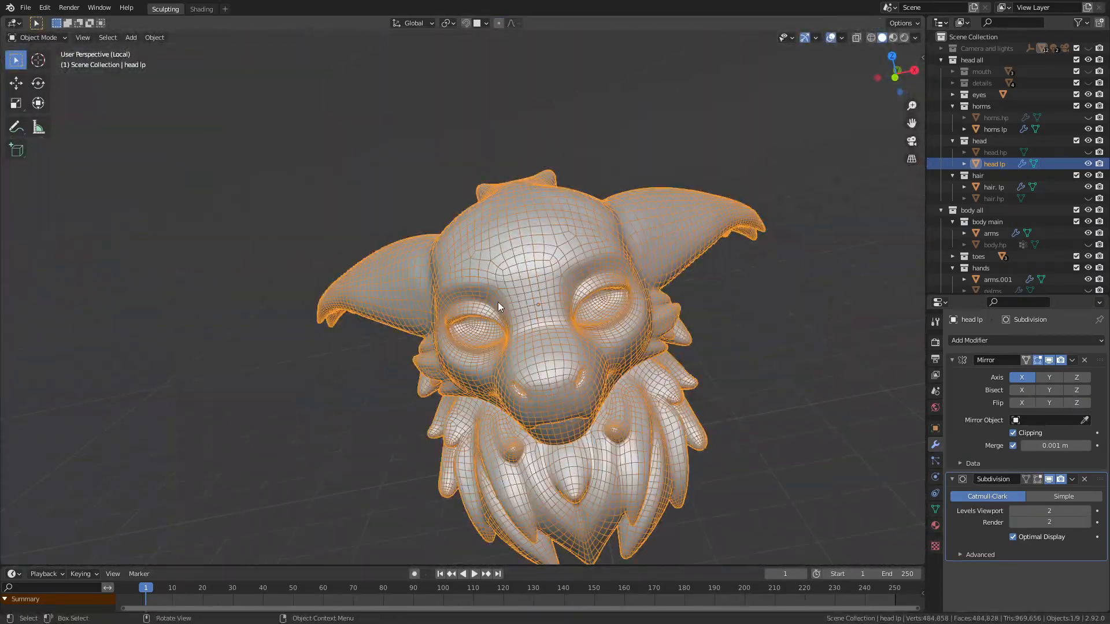
- Enter the UV Editing layout and select the body mesh in the Outliner
left_click(225, 9)
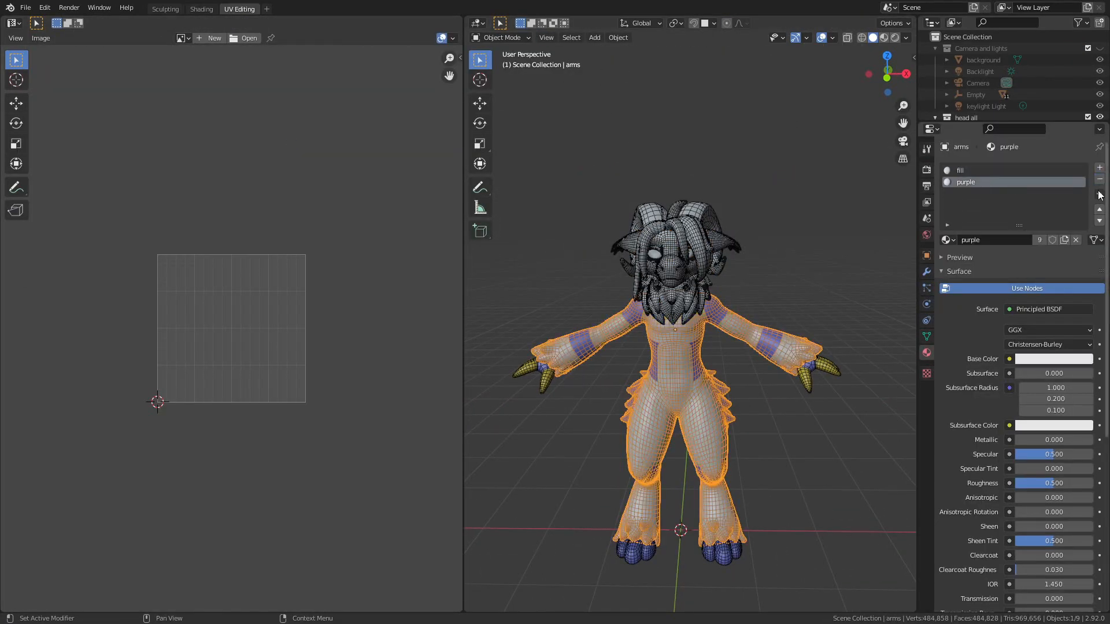
left_click(947, 217)
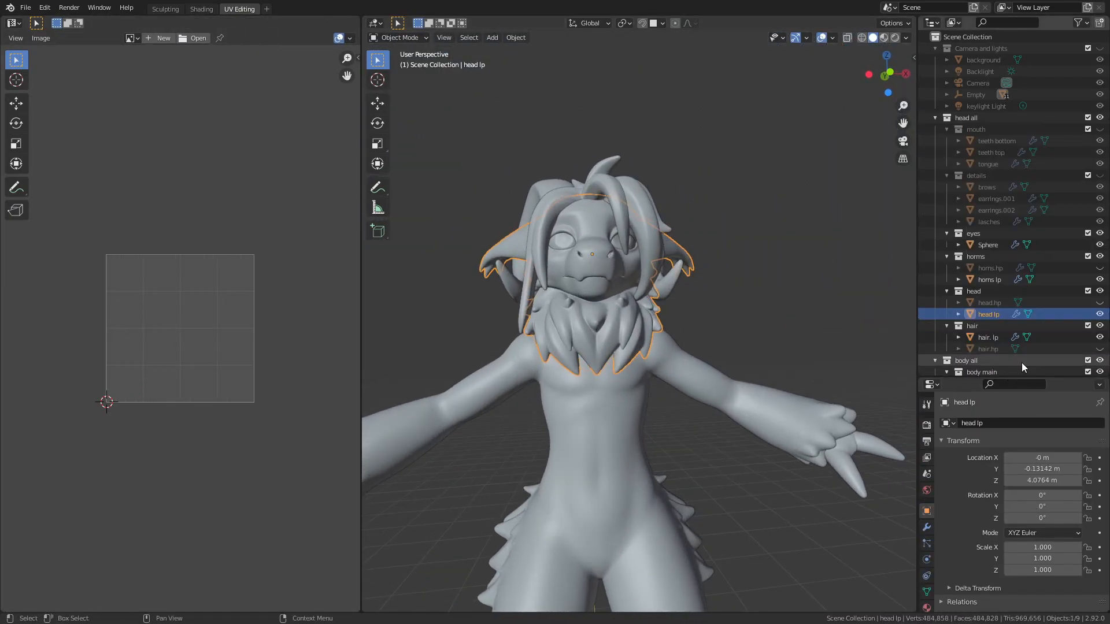
left_click(996, 141)
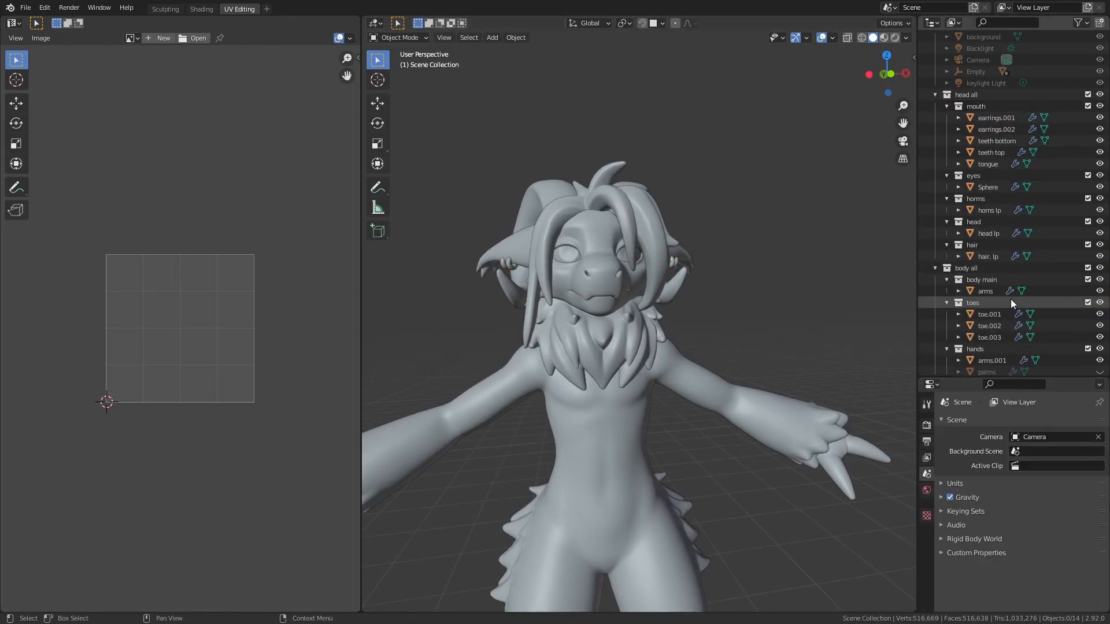
left_click(988, 318)
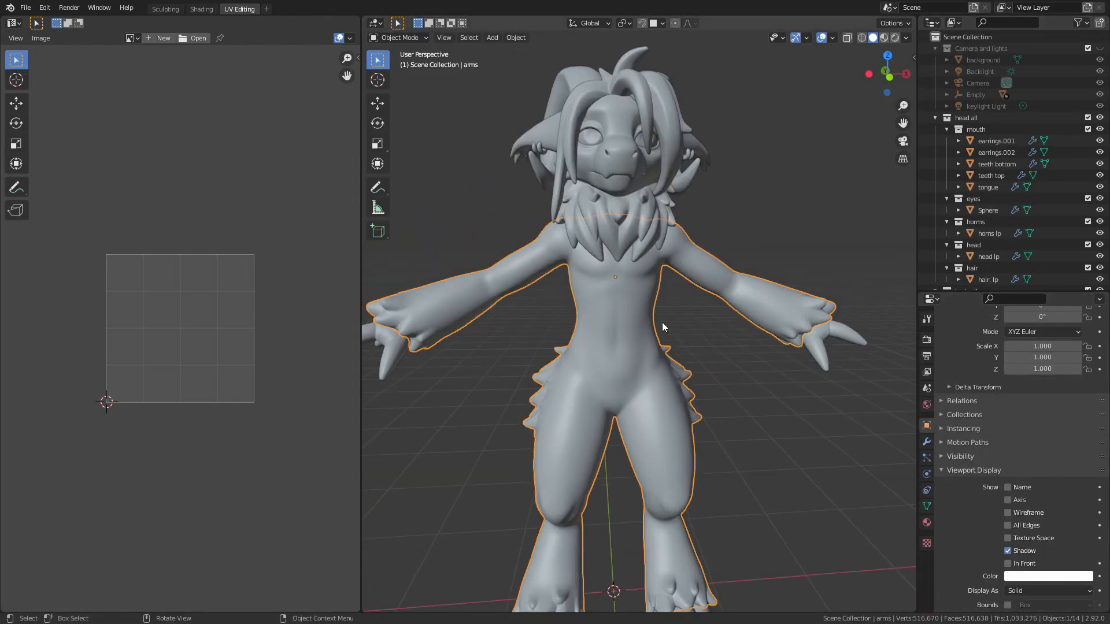
- Widen the 3D viewport and enter Edit Mode on the body to mark the leg seam
left_click_drag(361, 297, 306, 297)
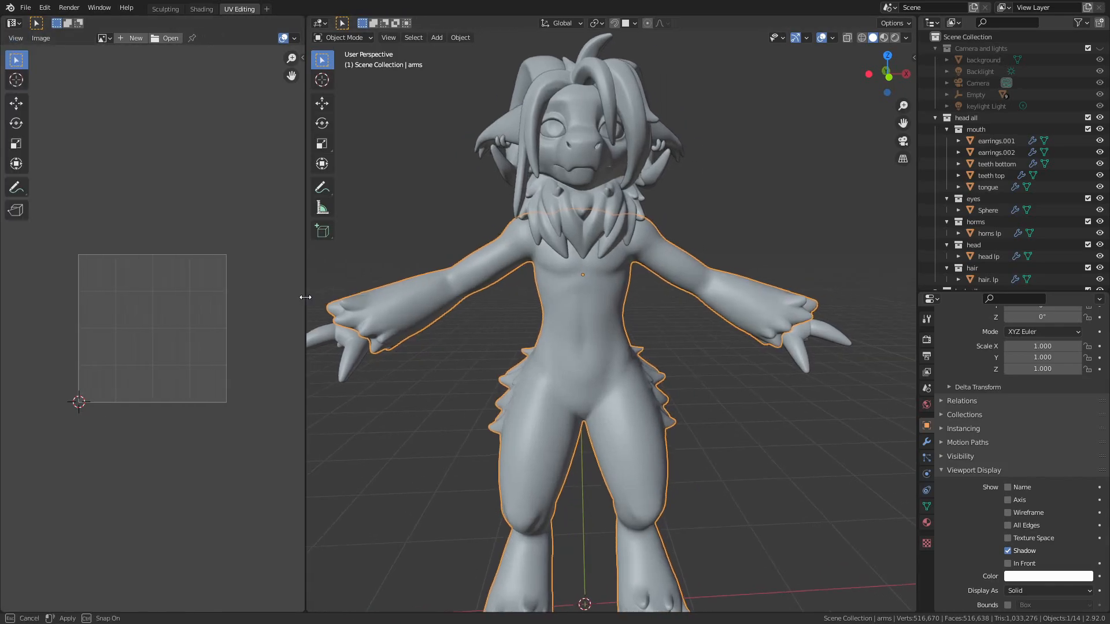
key("Tab")
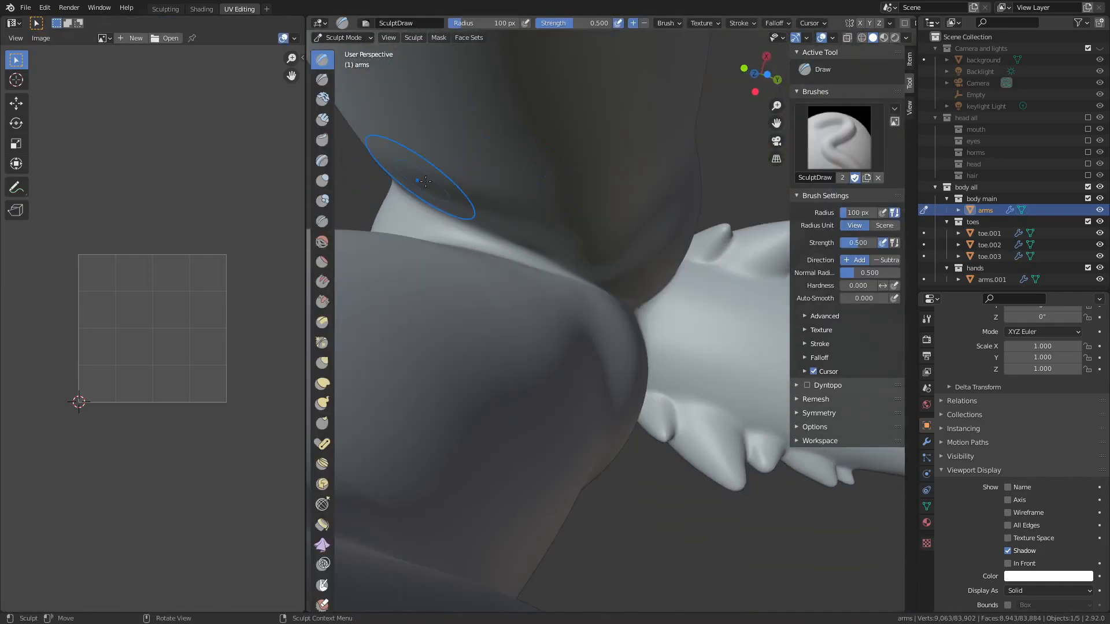
key("Tab")
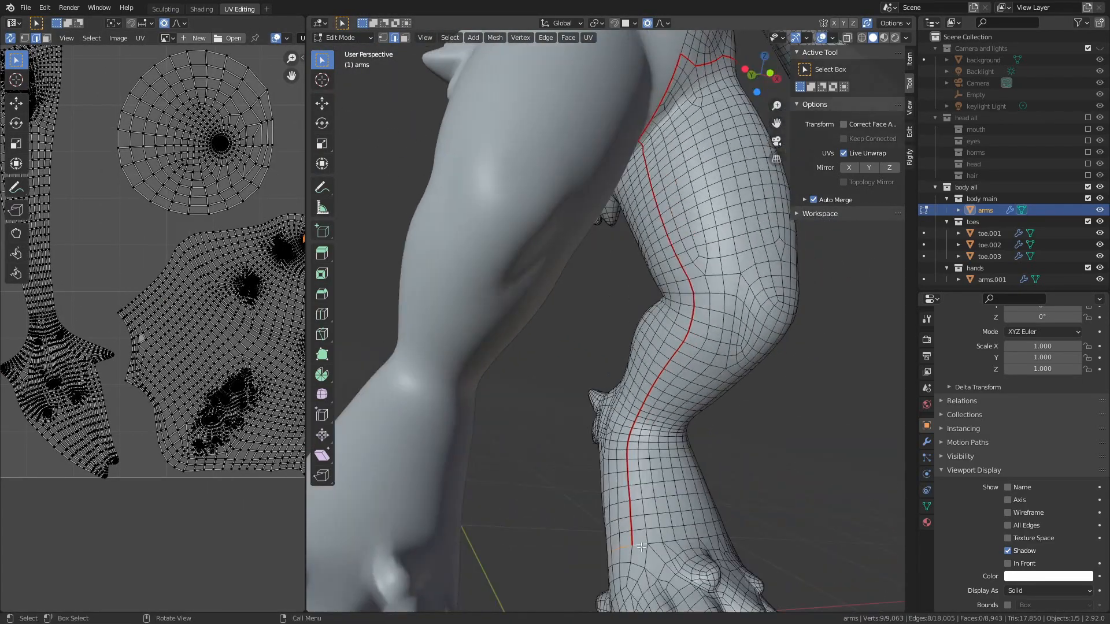
- Mark seams along the leg and neck, then move to Shading for the 'test' image texture
left_click(655, 291)
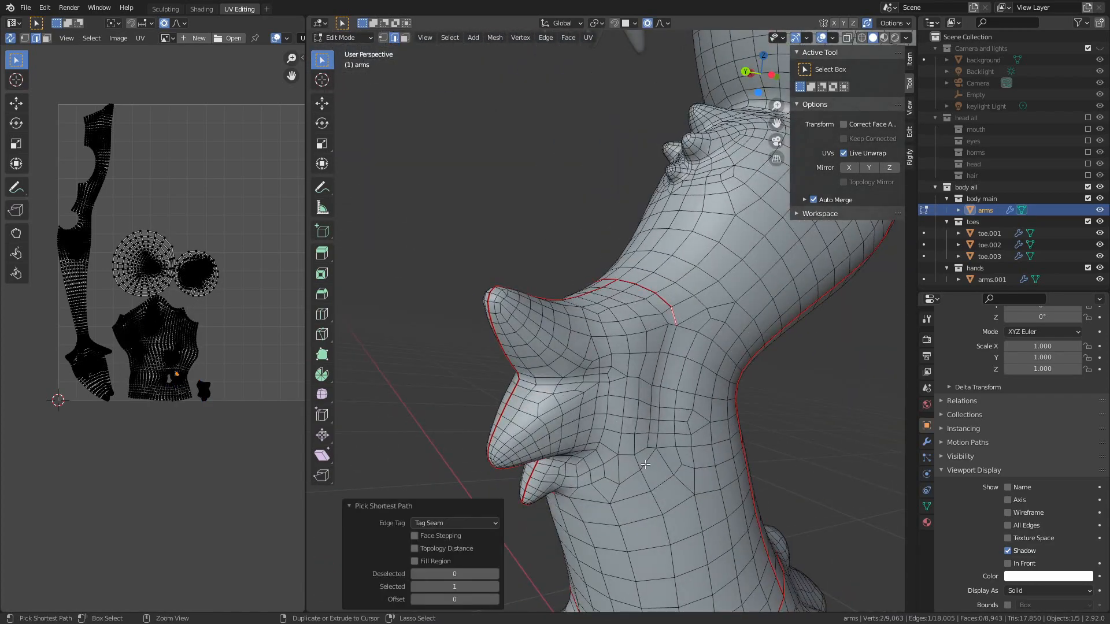
left_click(201, 9)
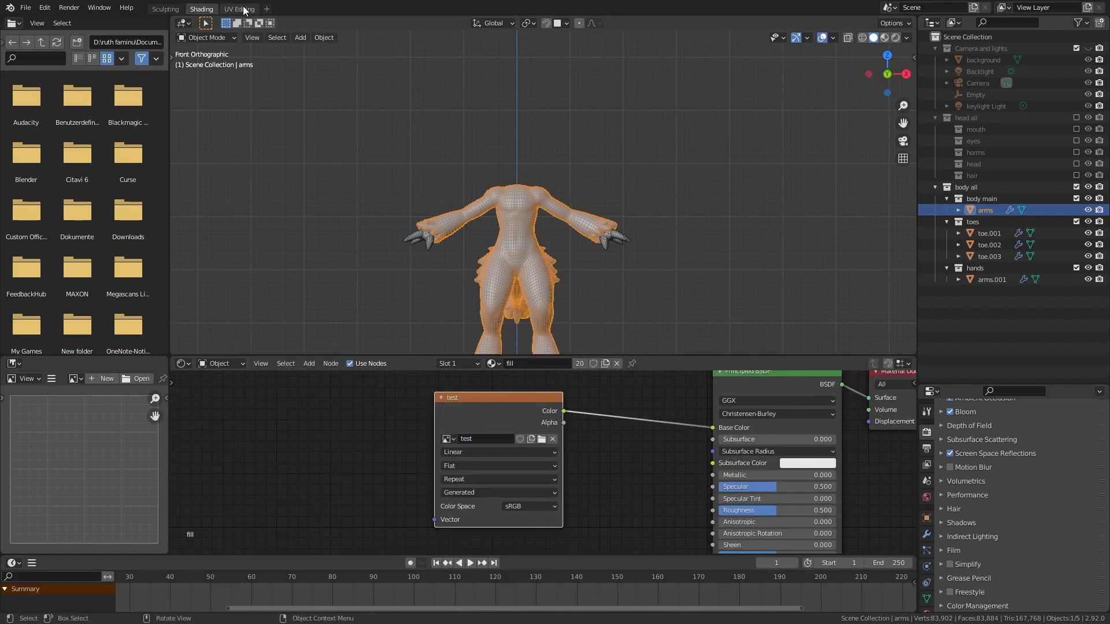
- Return to UV Editing and mark a seam loop around the arm for live unwrap
left_click(240, 8)
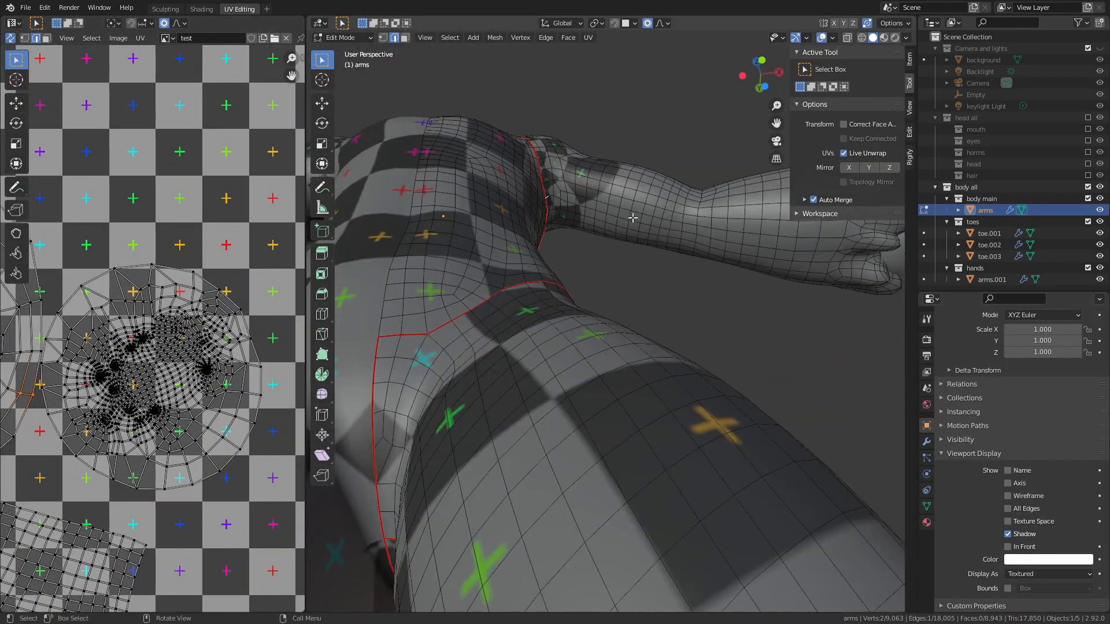
left_click(702, 340)
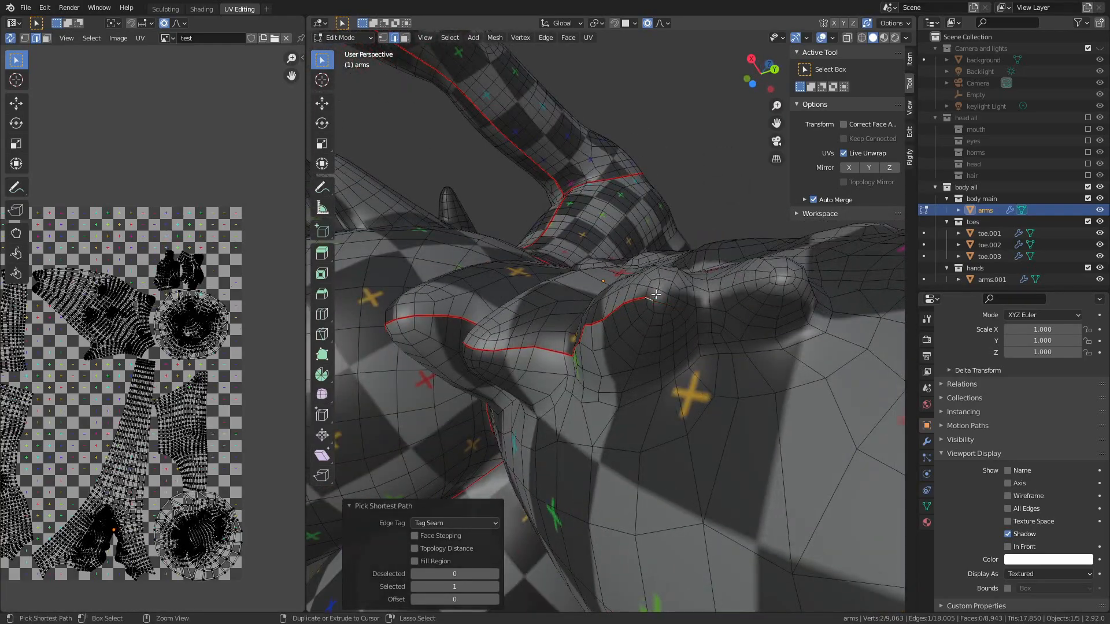
- Extend the seam across the chest so the torso re-unwraps into more islands
left_click_drag(656, 294, 650, 340)
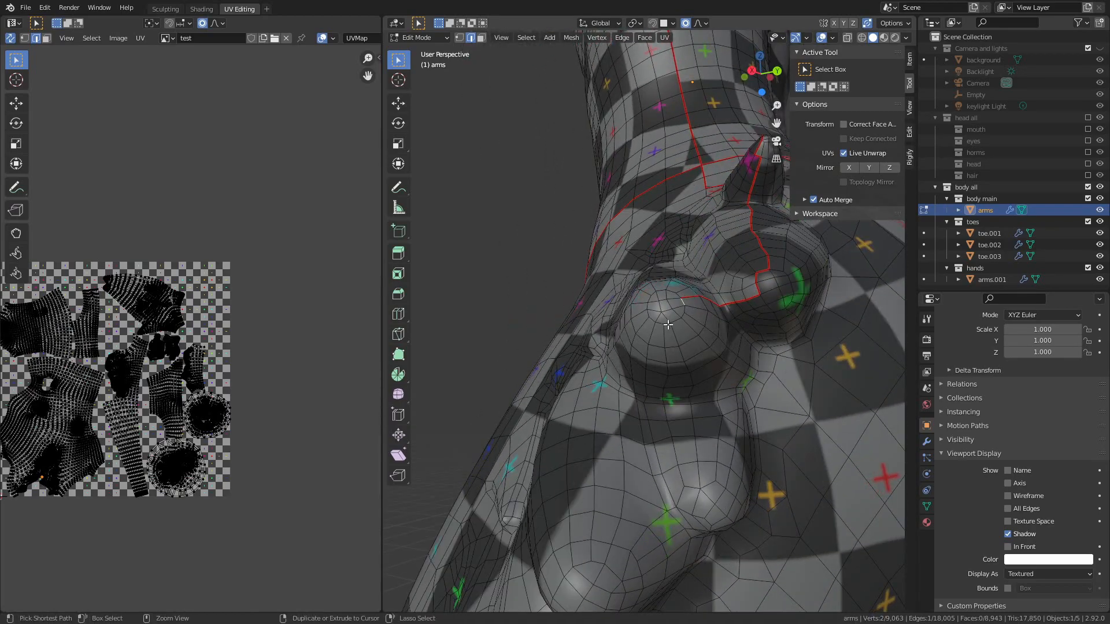
left_click(600, 447)
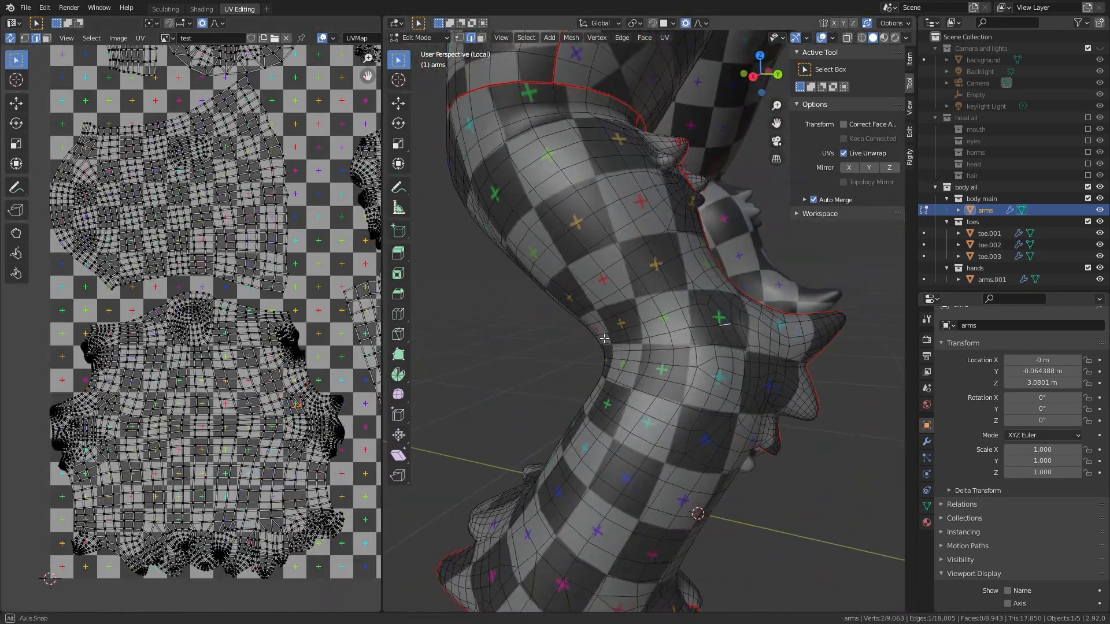
- Mark seams around the feet and inspect them so the islands repack in the UV square
left_click_drag(602, 340, 722, 375)
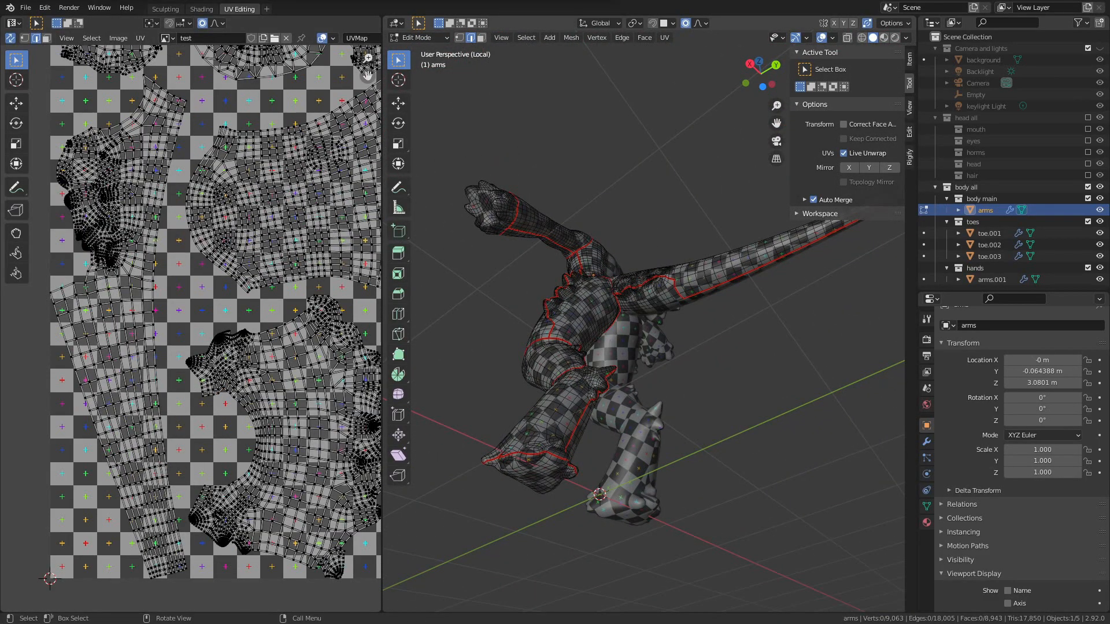
mouse_move(751, 368)
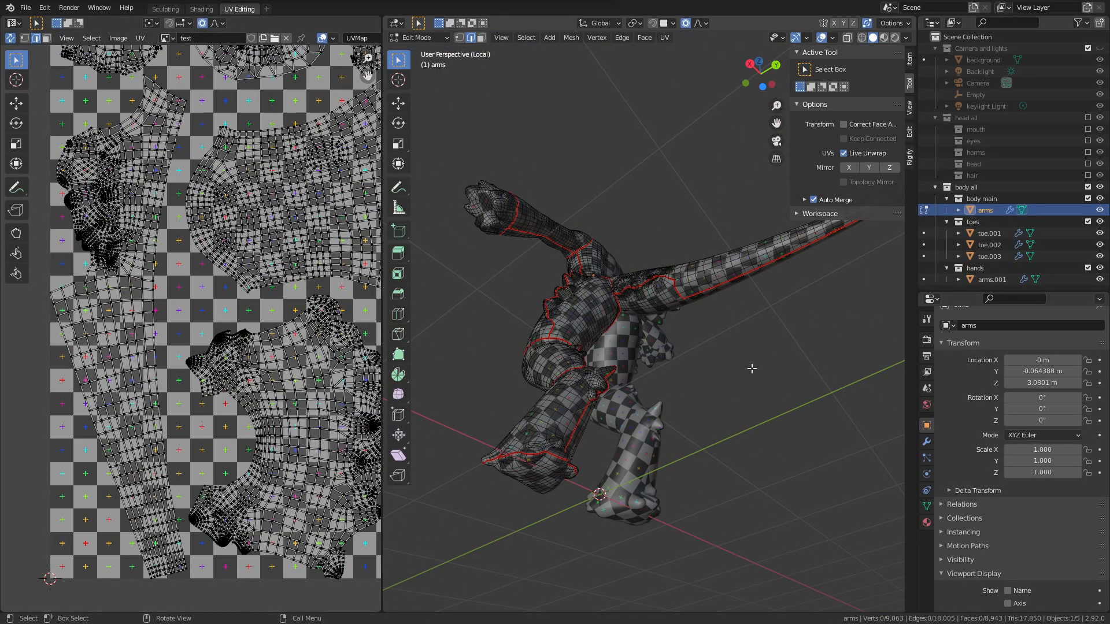
left_click(545, 239)
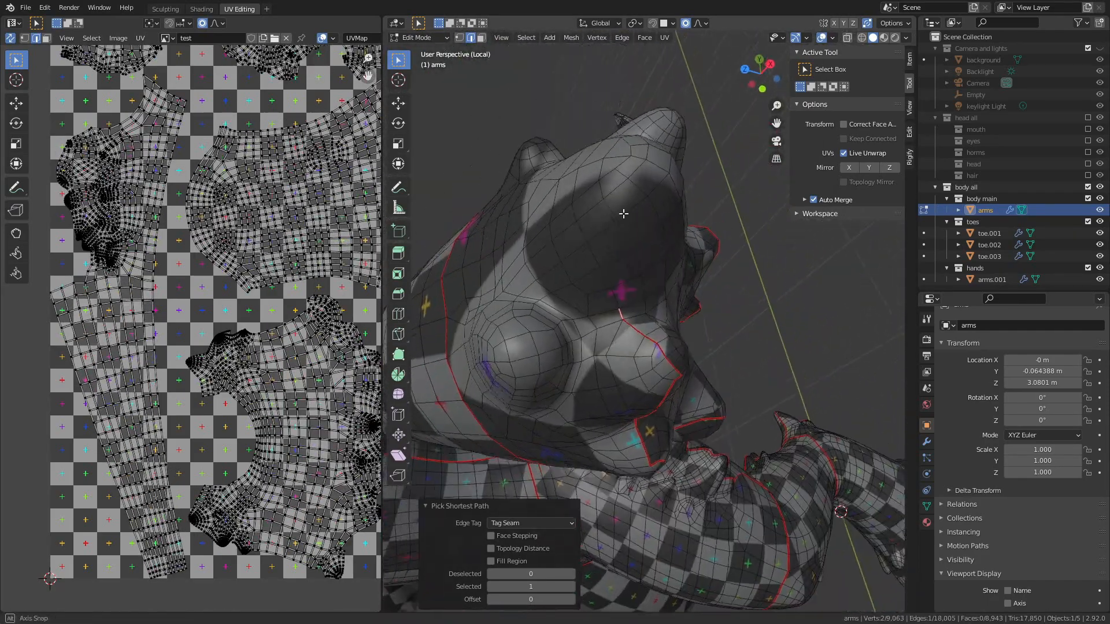
left_click_drag(624, 214, 665, 344)
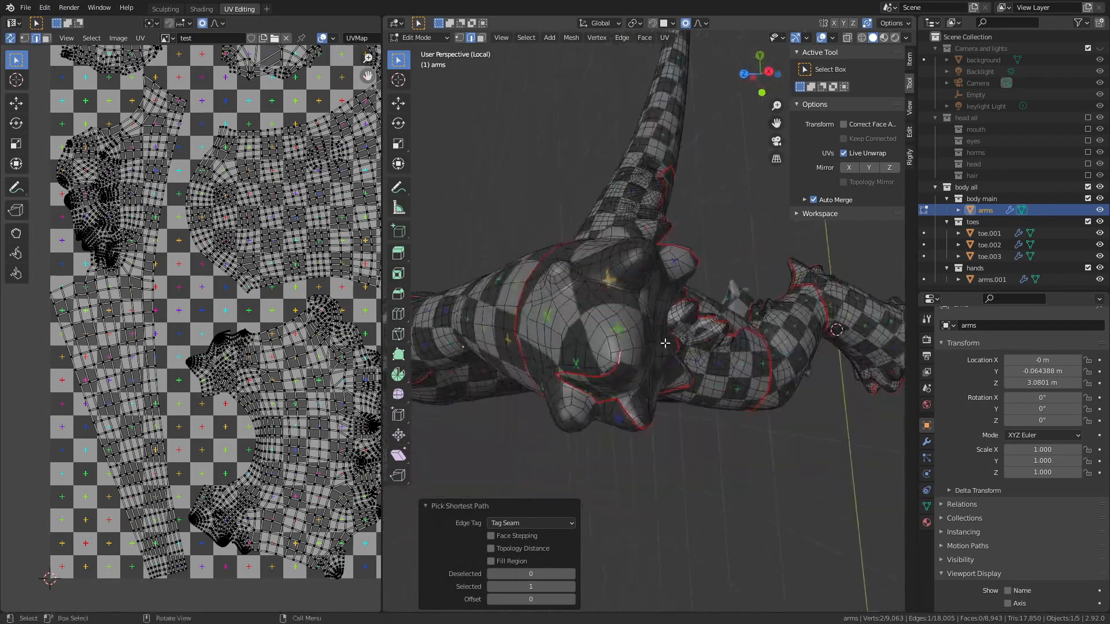
left_click_drag(666, 343, 598, 213)
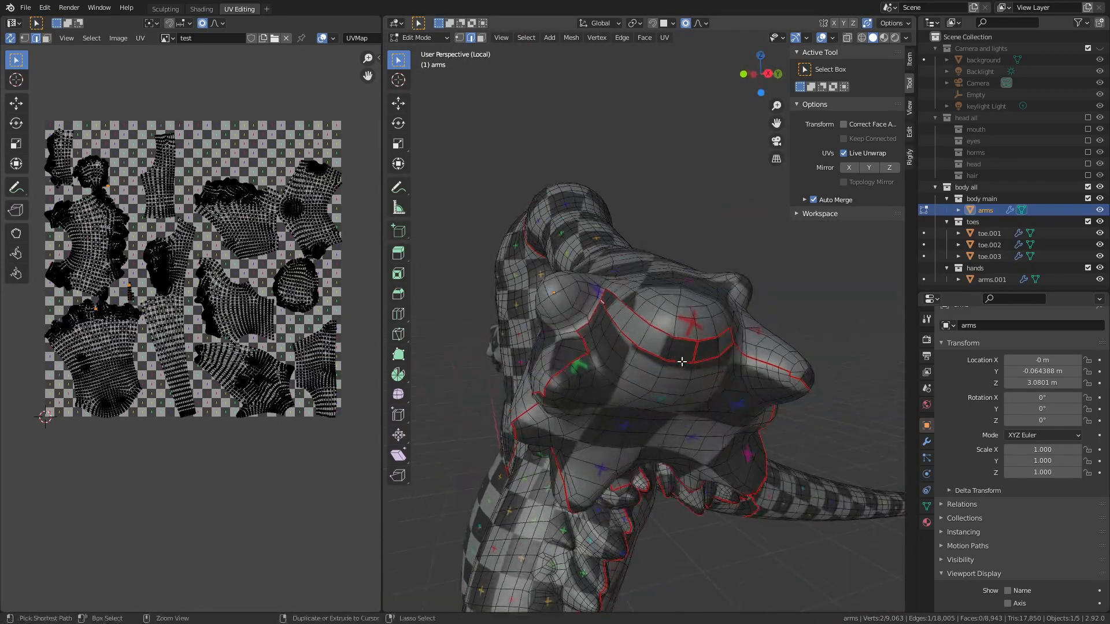
left_click_drag(684, 362, 588, 343)
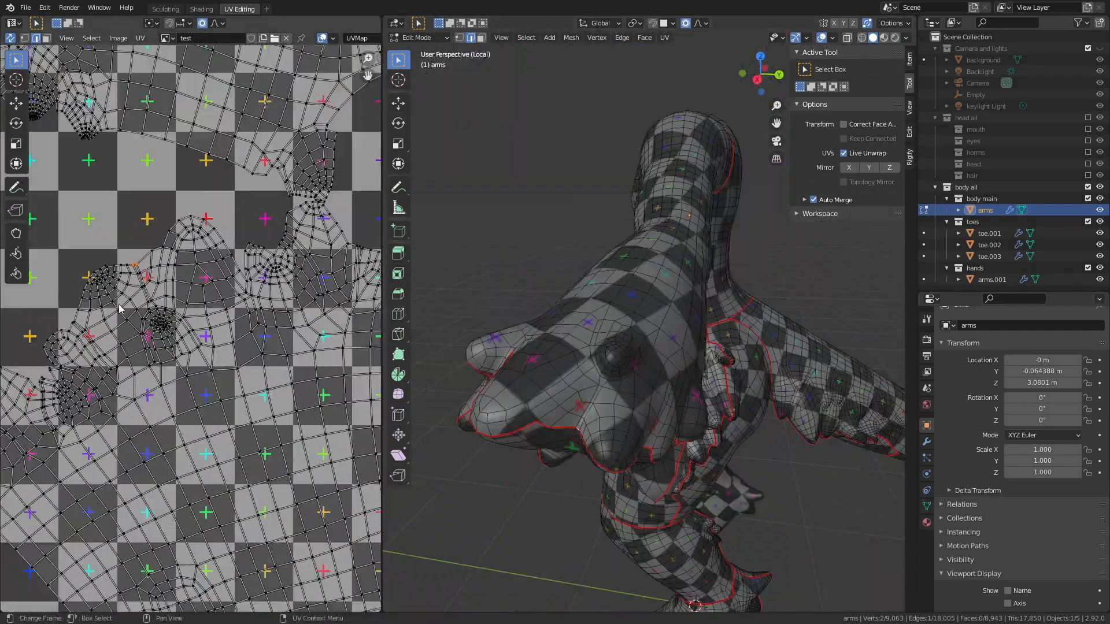
- Select all faces of the body mesh and unwrap it along its seams
key("a")
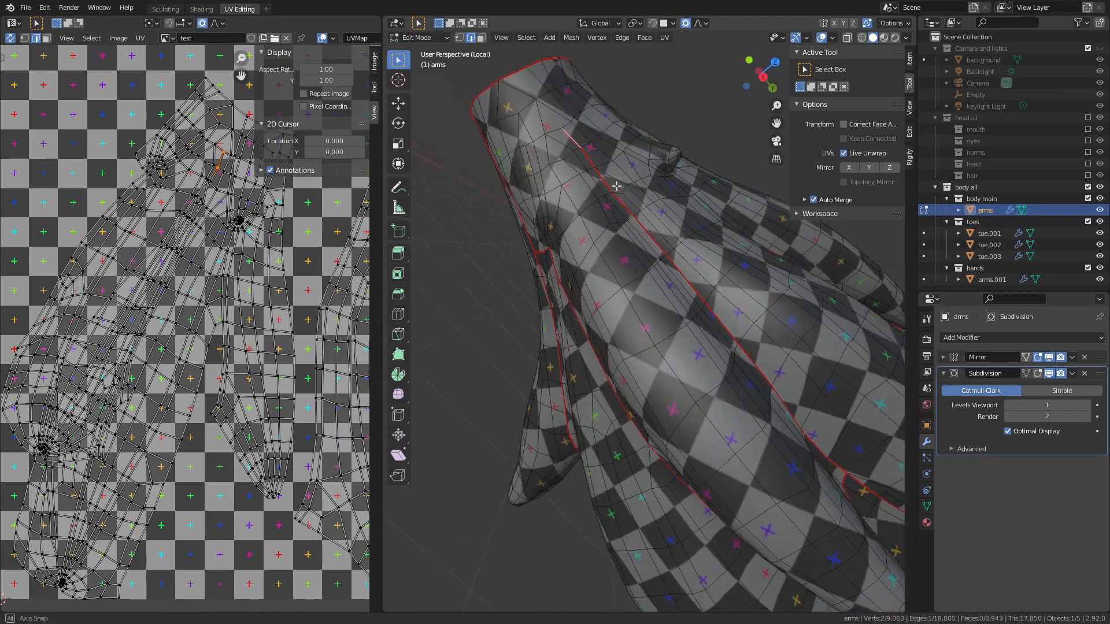
- Tag remaining body edges as seams using Select Similar on the seam edges
left_click_drag(637, 283, 707, 248)
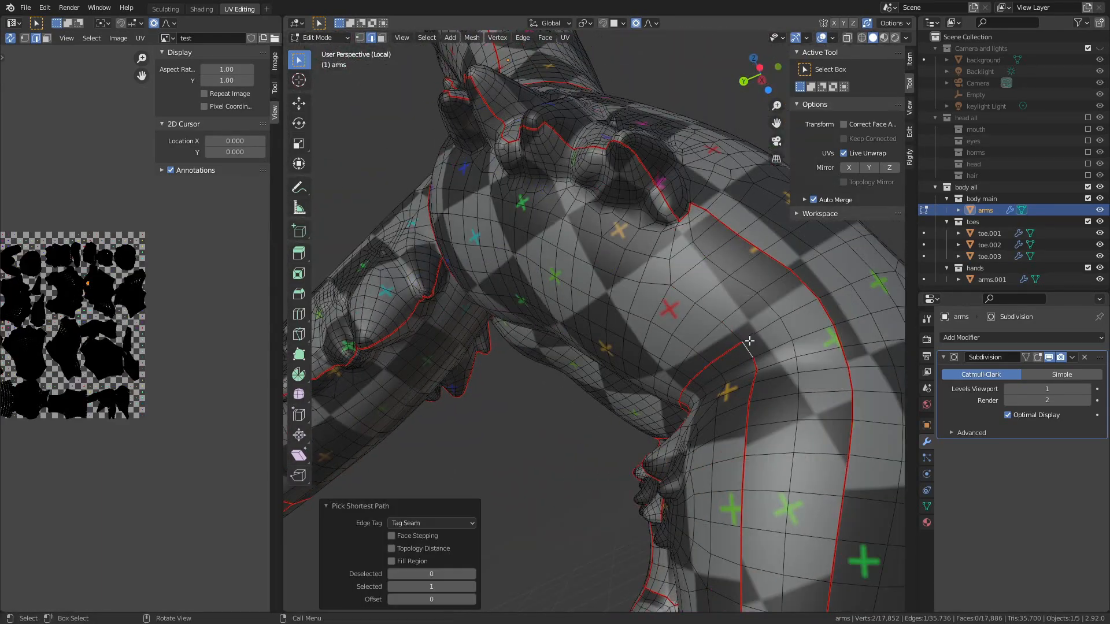
left_click(427, 37)
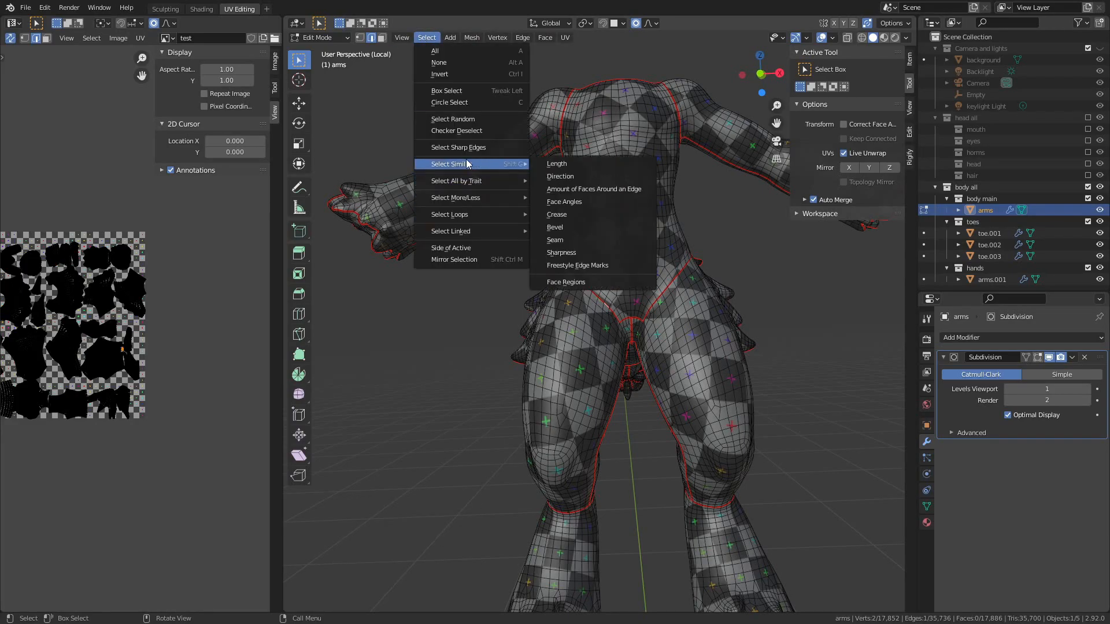
left_click(555, 240)
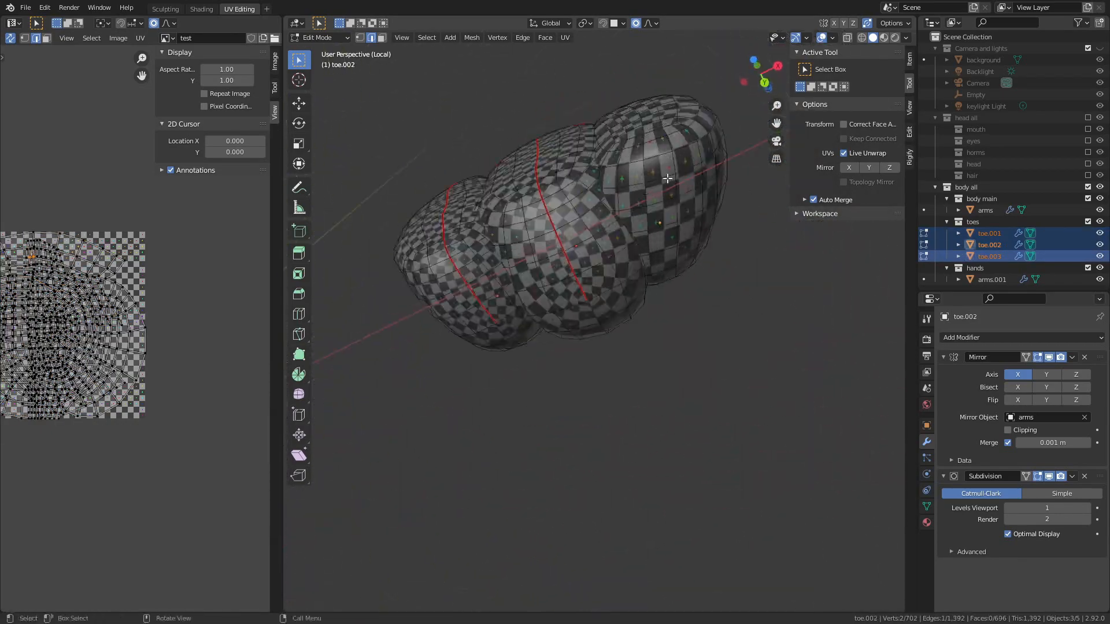
- Seam and unwrap toe.003, toe.001 and toe.002 in turn, then leave Edit Mode
left_click(662, 276)
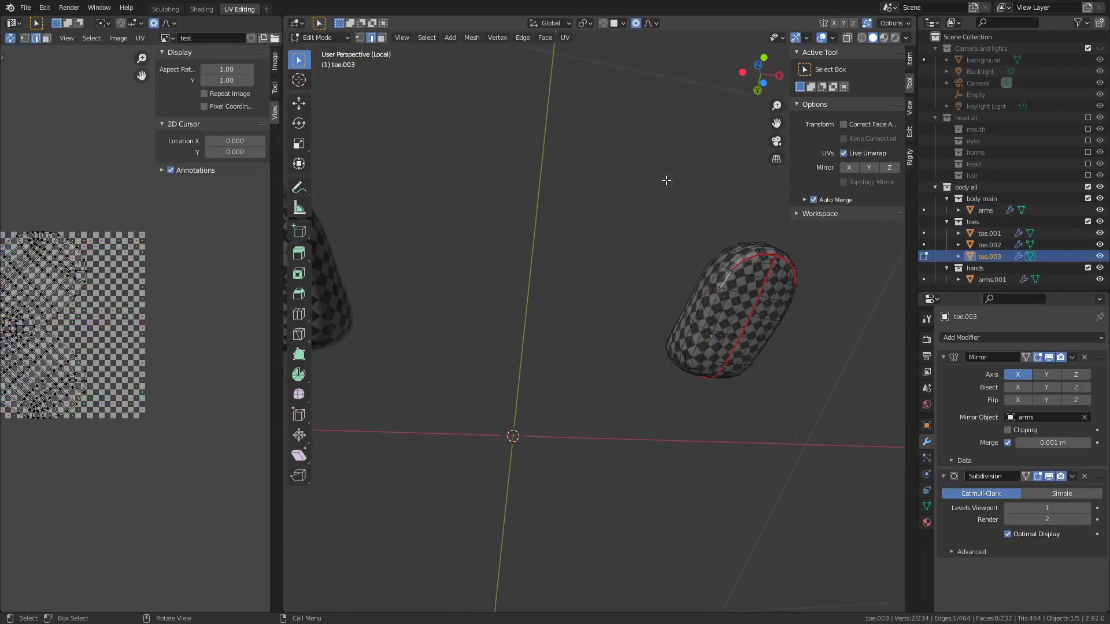
left_click(779, 242)
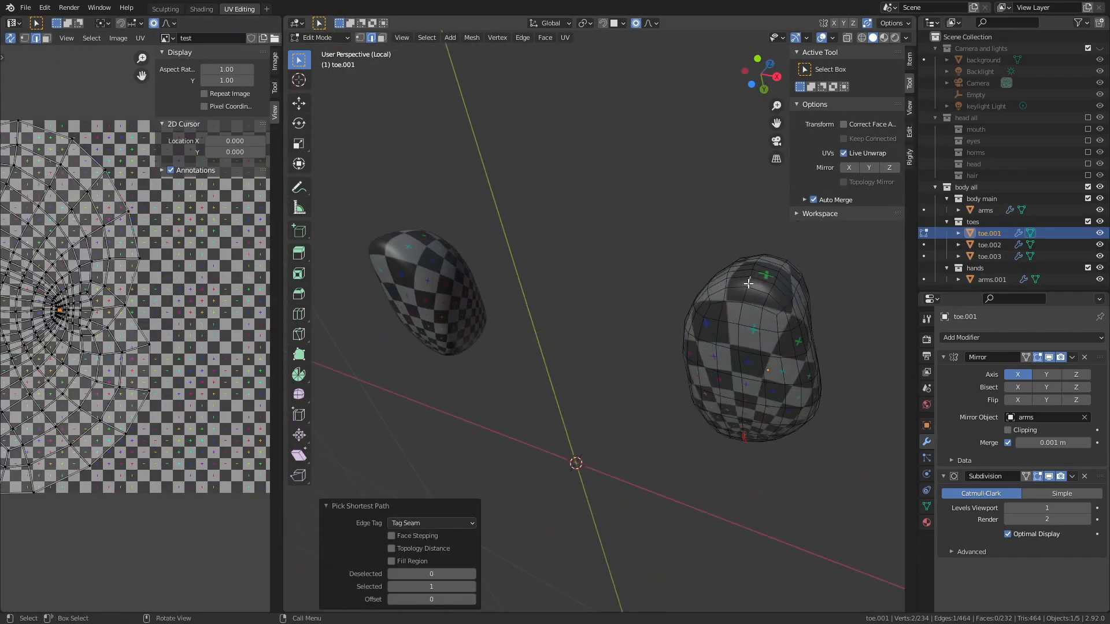
left_click_drag(744, 283, 623, 486)
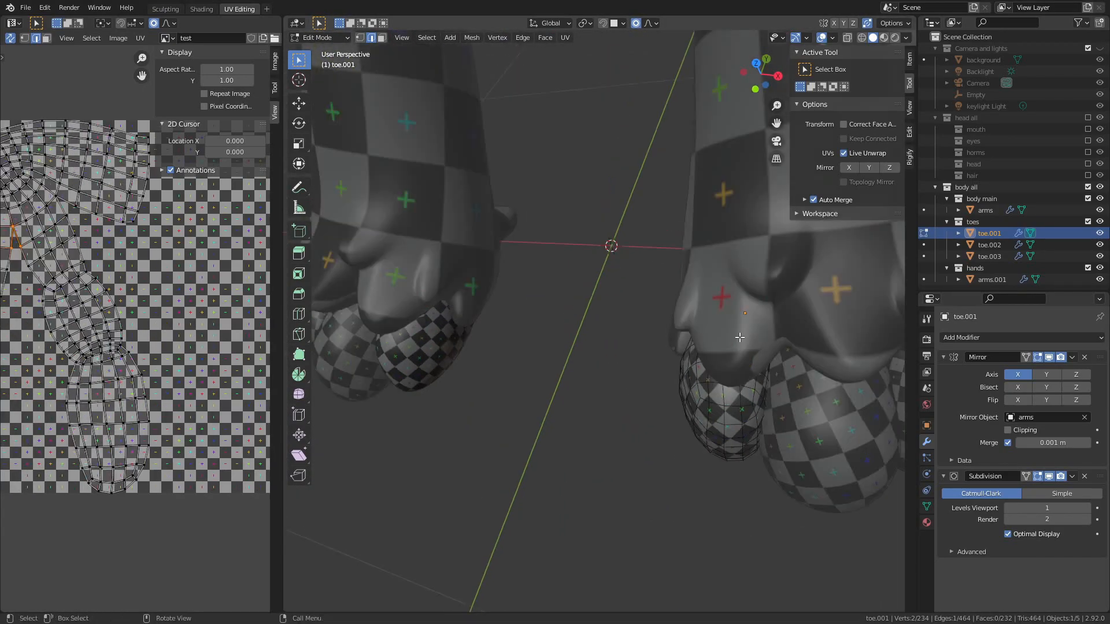
left_click(989, 245)
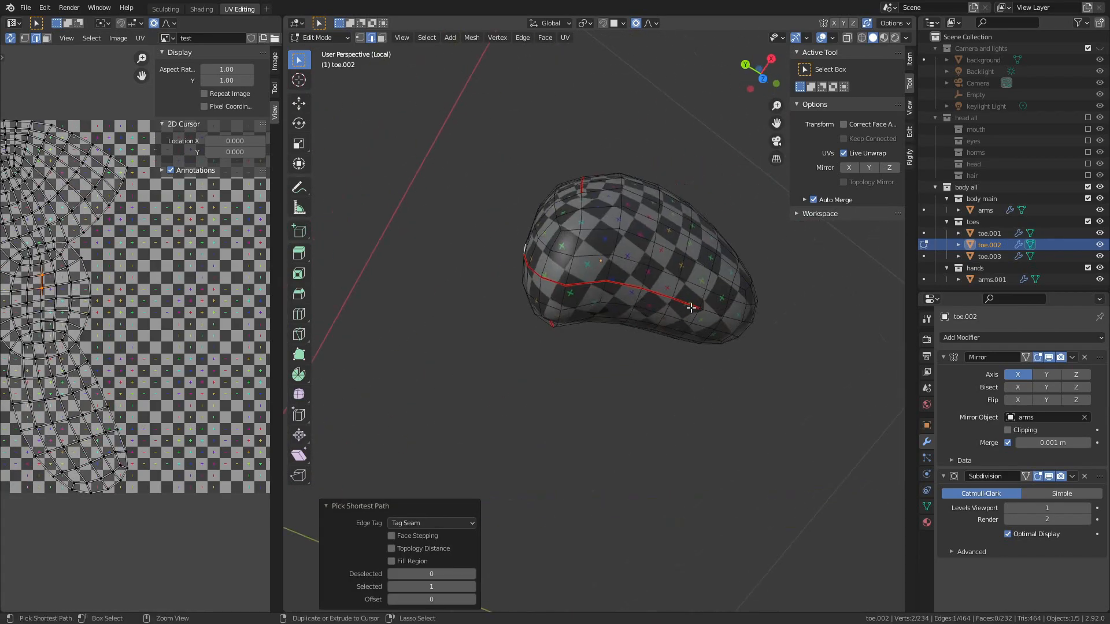
left_click_drag(637, 269, 729, 389)
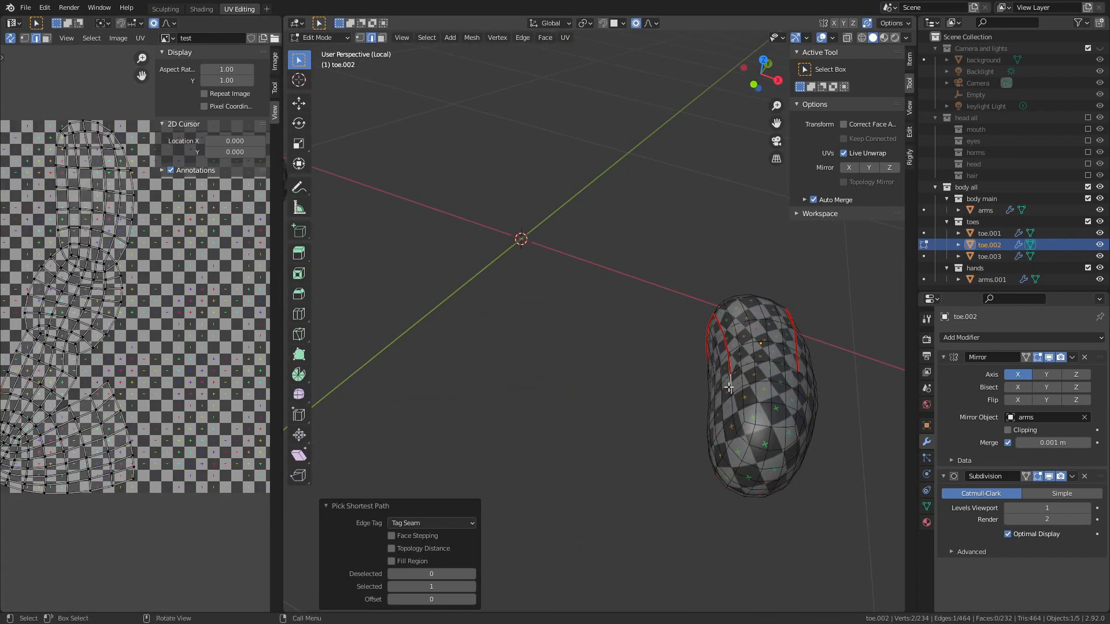
key("Tab")
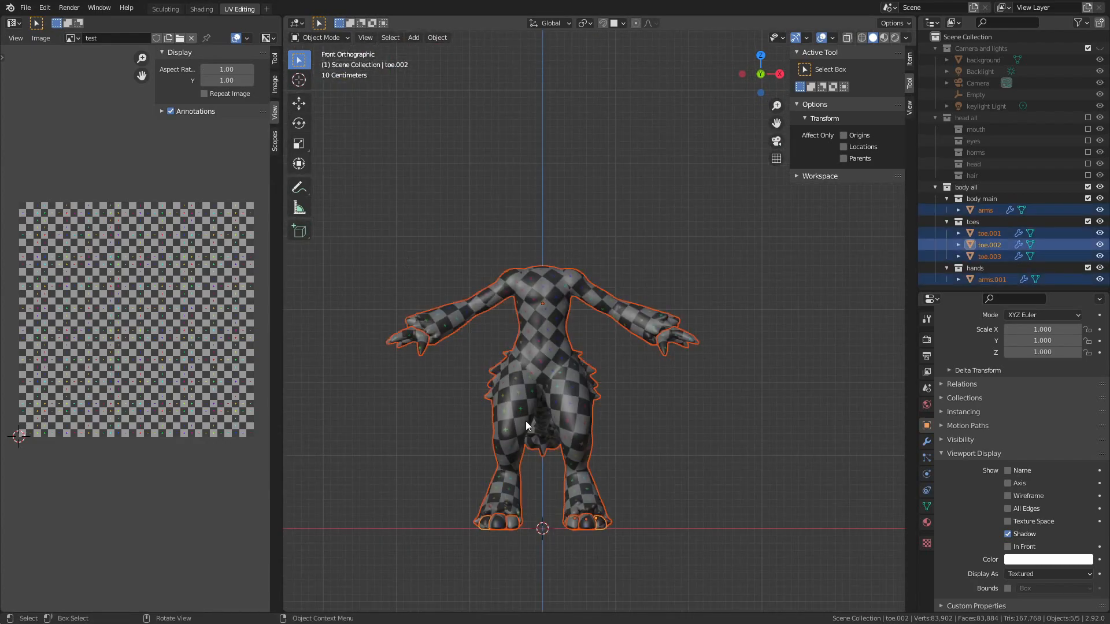
- Unhide the head collection and pick the low-poly head mesh to unwrap next
key("Tab")
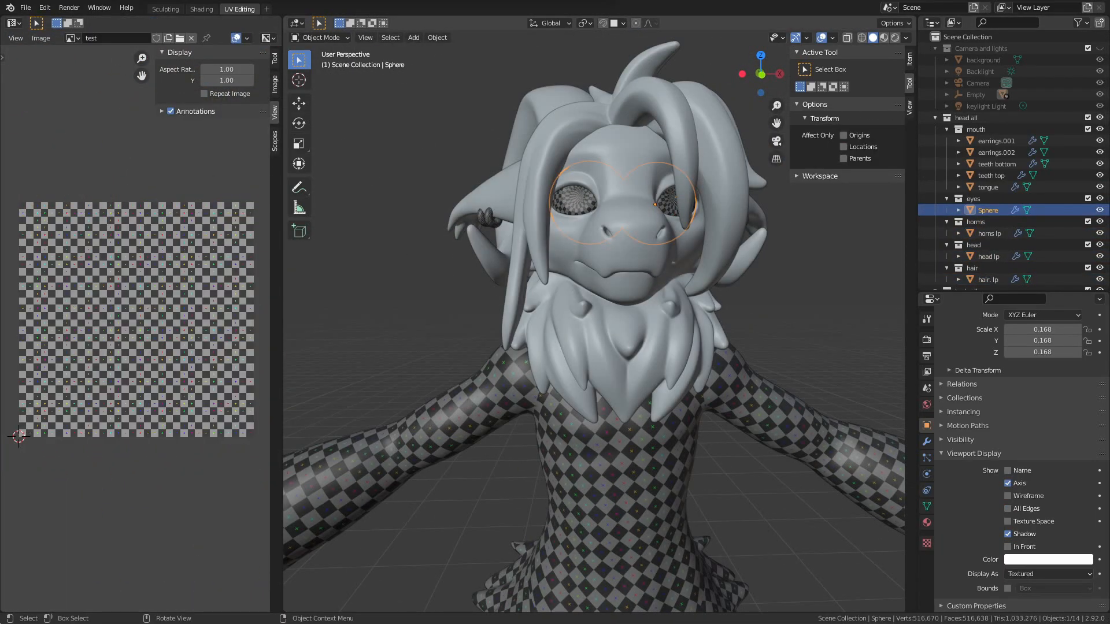
key("Tab")
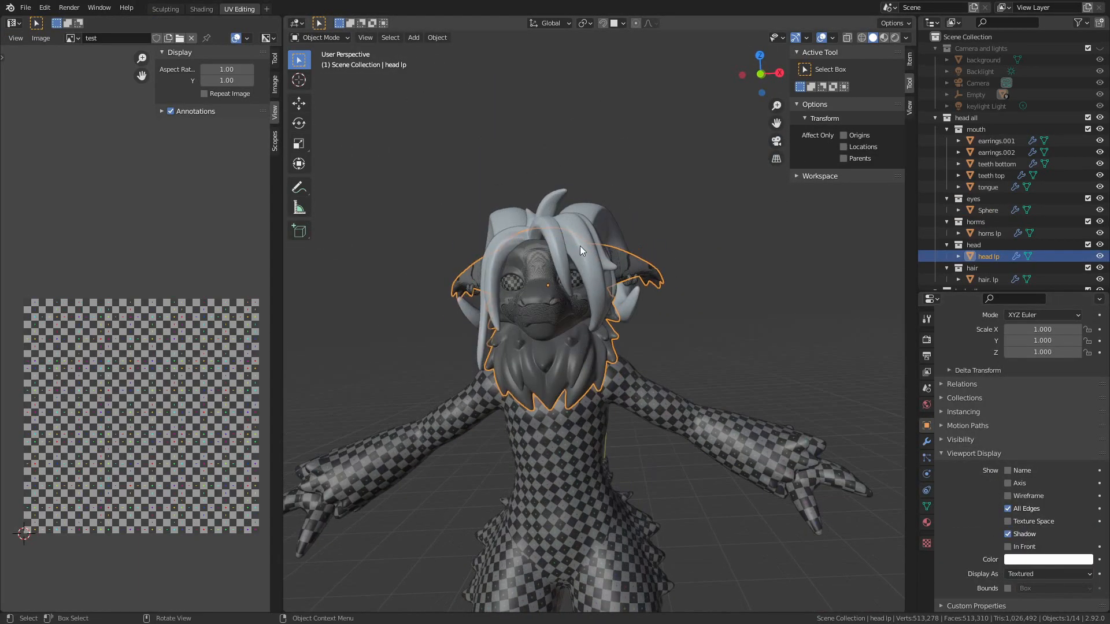
- Unwrap the horns lp mesh with the Angle Based method, then move on to the hair mesh
left_click(989, 233)
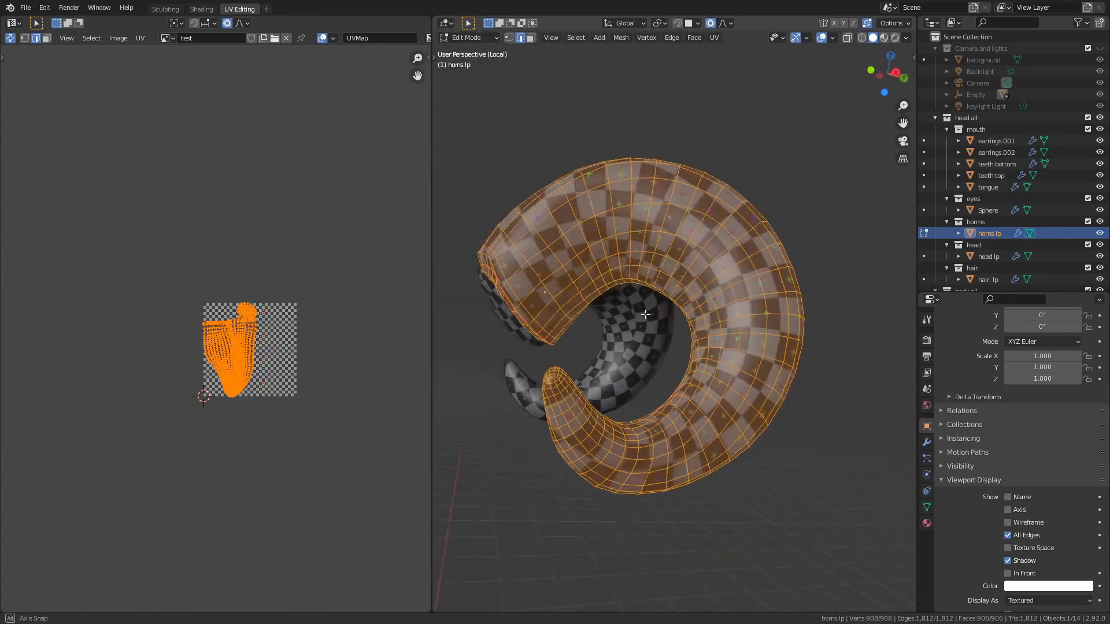
left_click(546, 549)
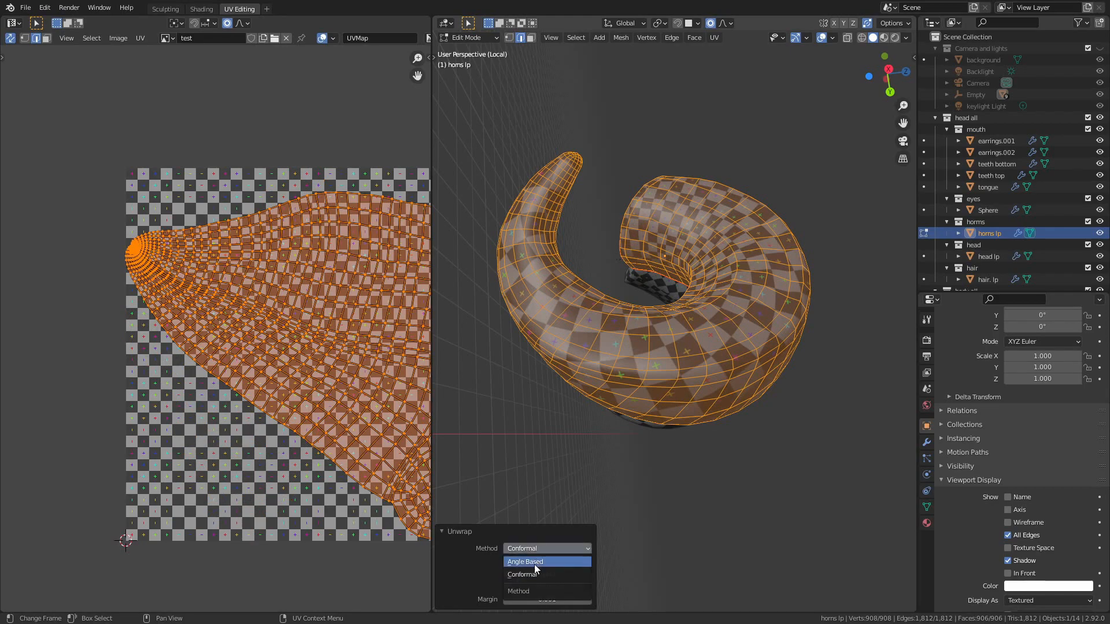
left_click(525, 561)
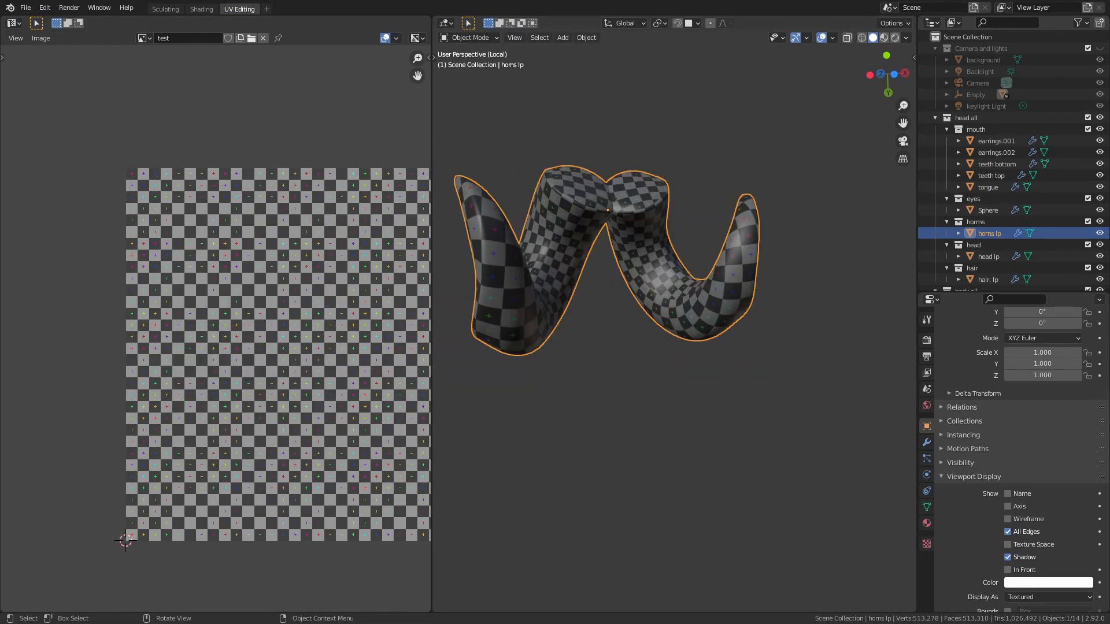
key("Tab")
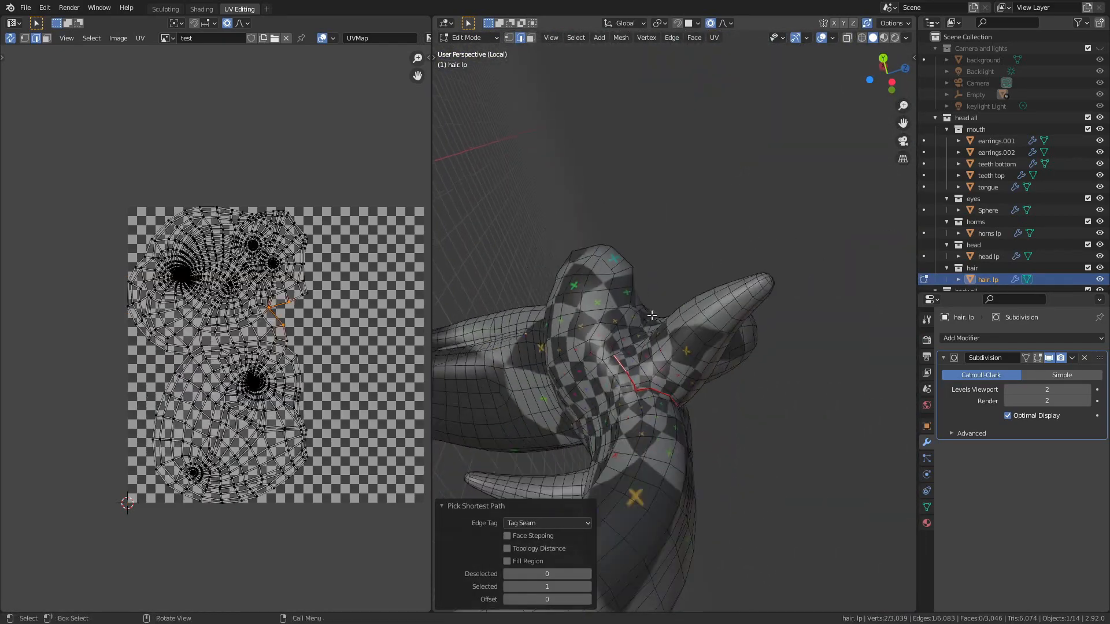
- Orbit around the hair strands while tagging seams and unwrapping them into islands
left_click_drag(652, 315, 758, 298)
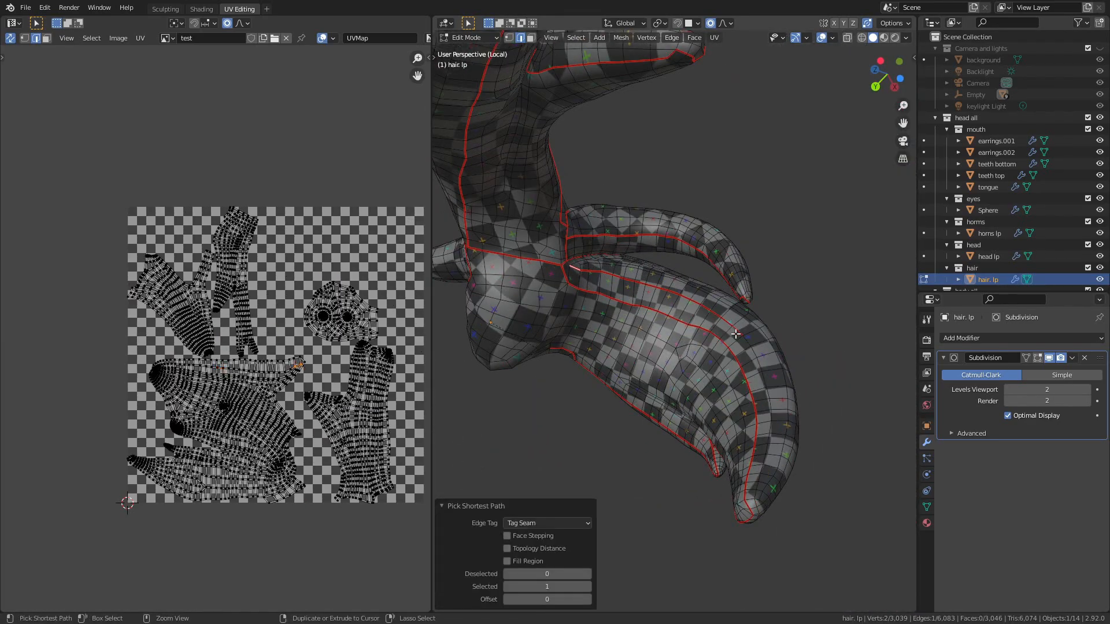
left_click_drag(736, 333, 539, 361)
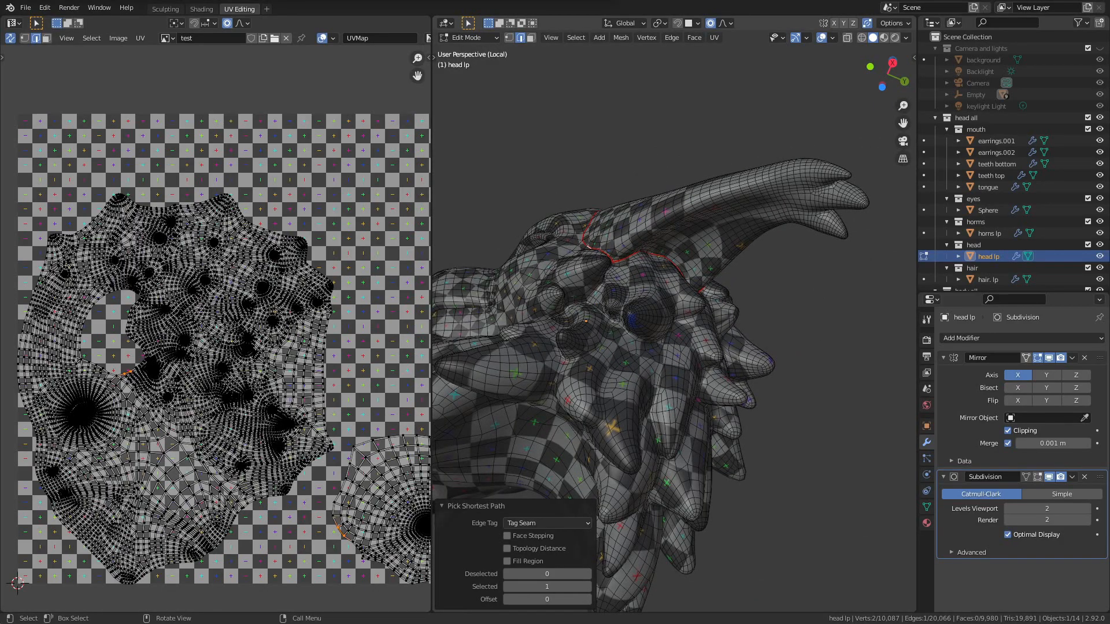
- Tag a seam along the horn-like spike edge of the head mesh, checking it from another angle
scroll("down", 3)
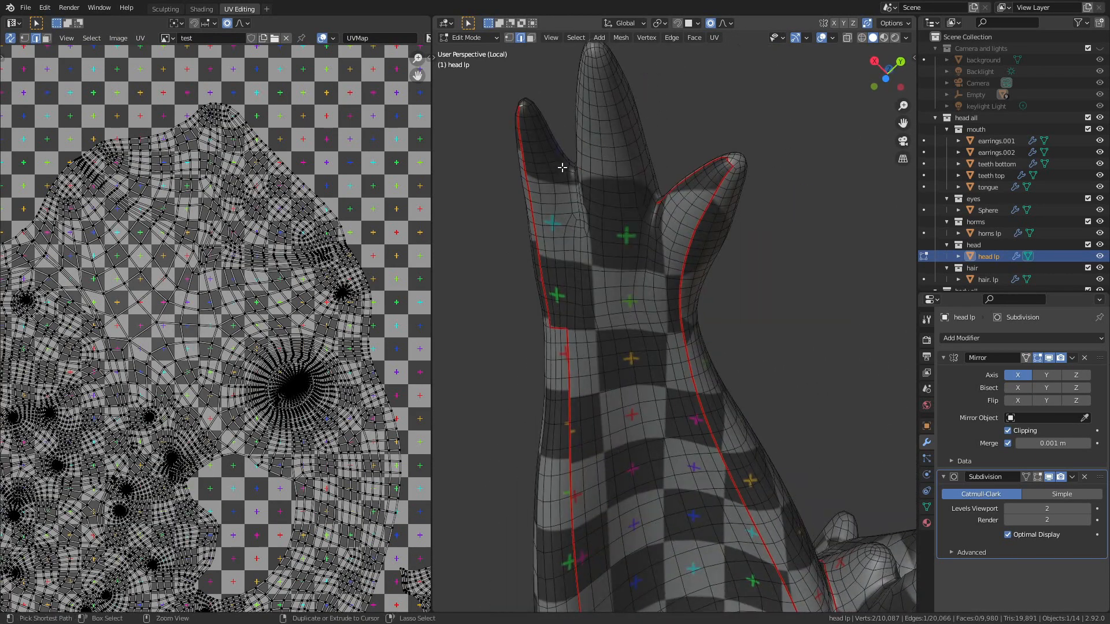
left_click(766, 88)
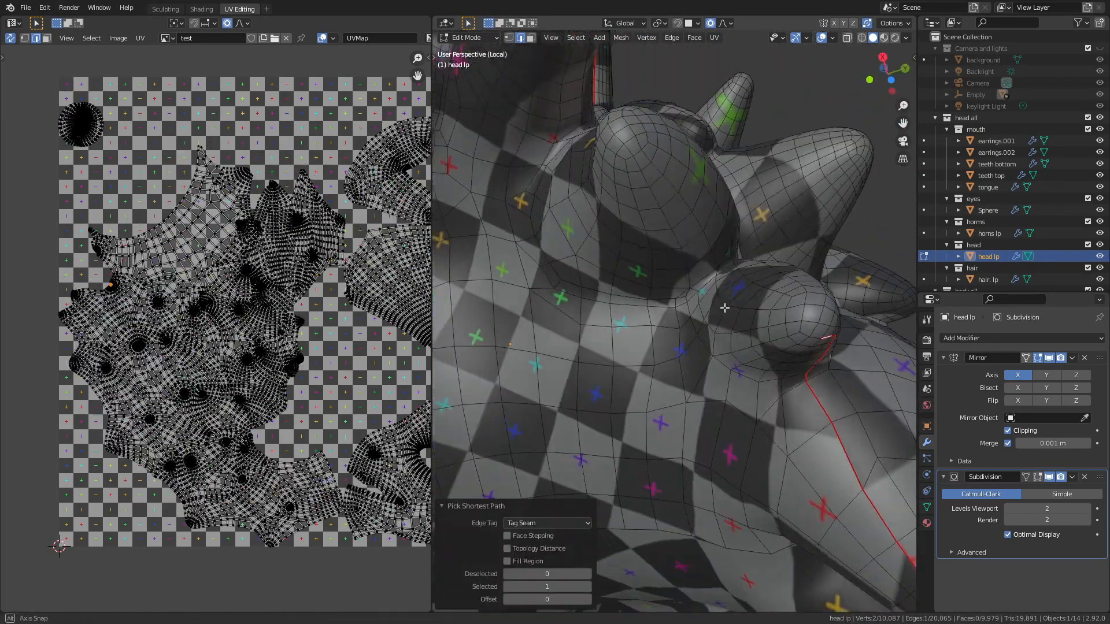
left_click_drag(724, 307, 687, 404)
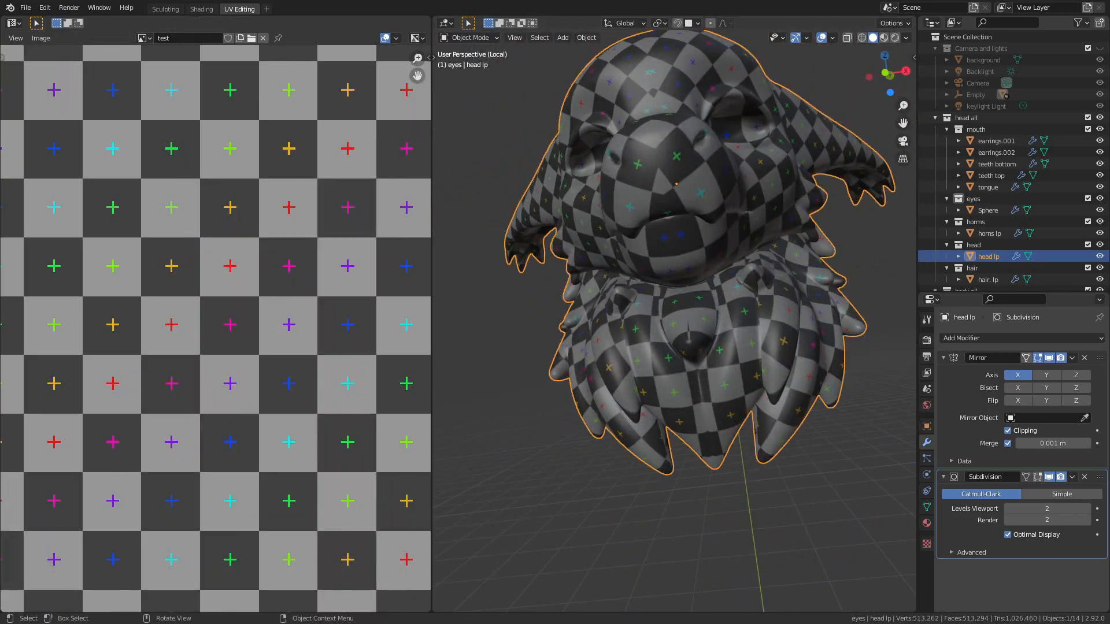
- Return to editing the head and orbit to the lower head shapes to follow the seam path
key("Tab")
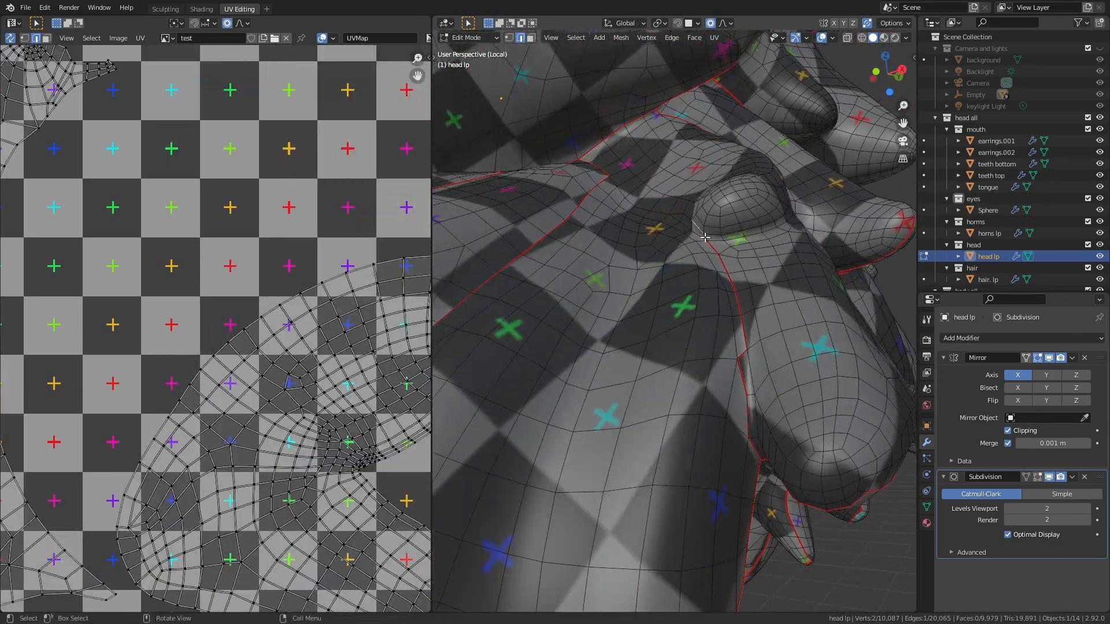
left_click_drag(704, 237, 779, 325)
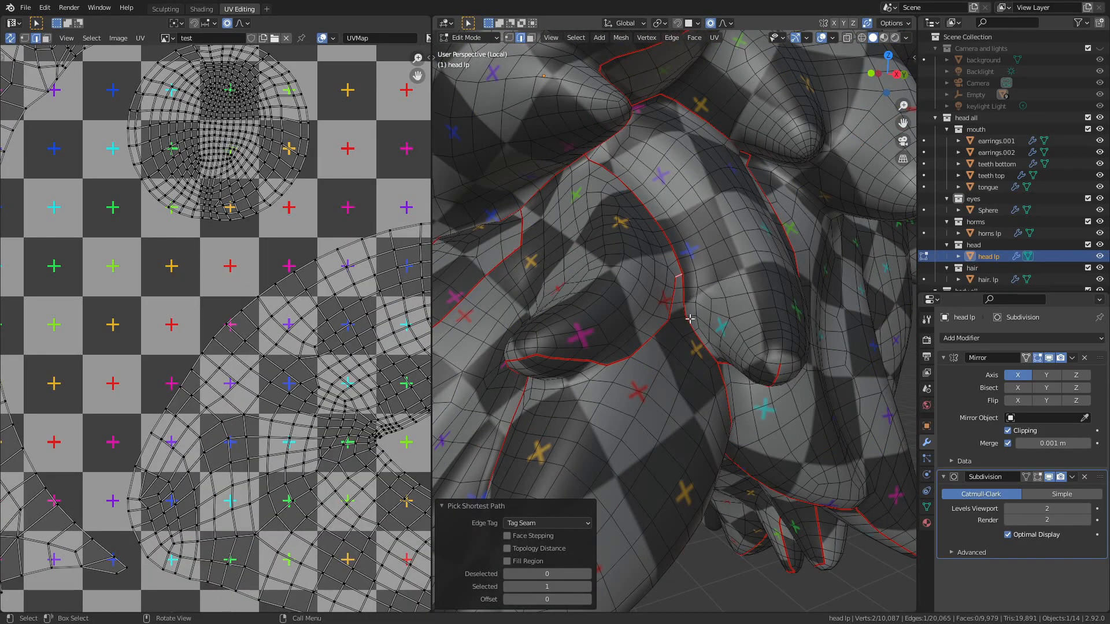
left_click_drag(690, 318, 549, 305)
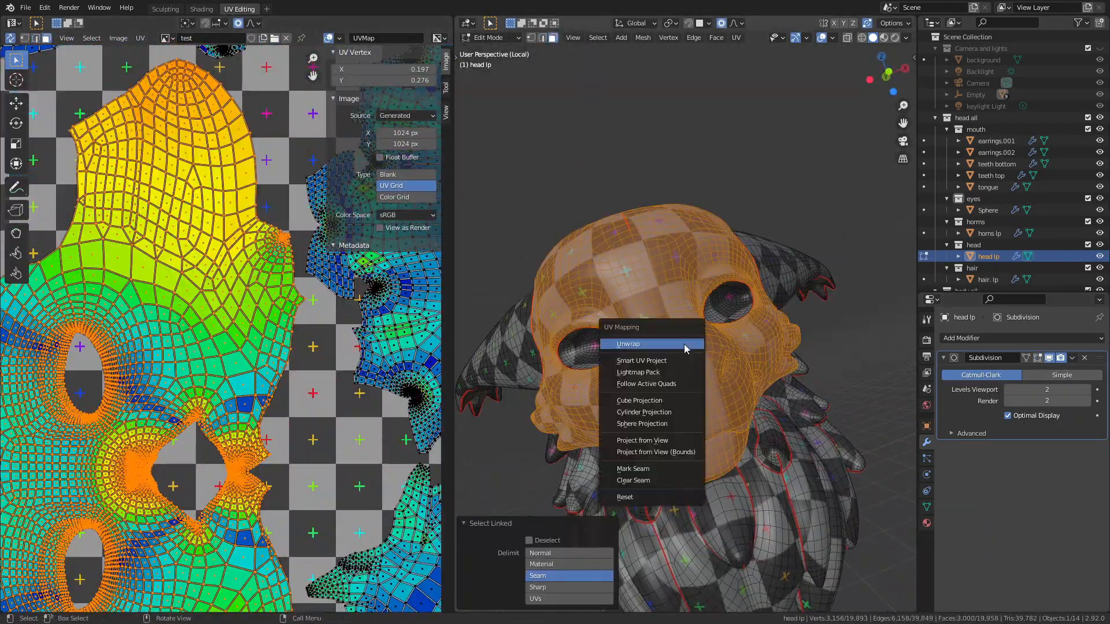
- Unwrap the seam-bounded face region with the Angle Based method
left_click(627, 344)
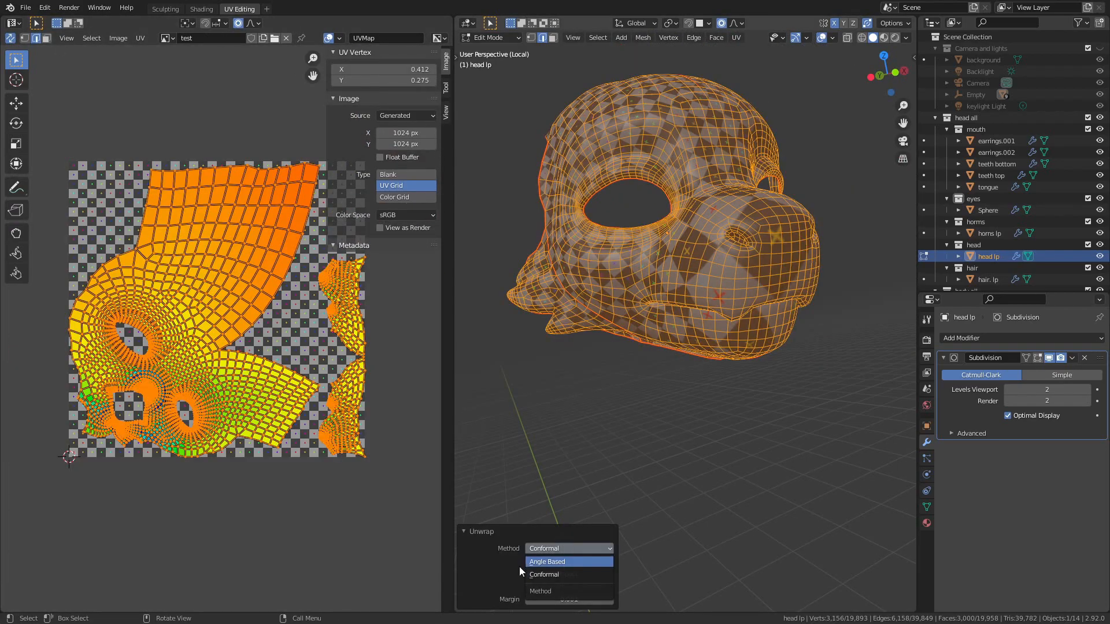
left_click(546, 561)
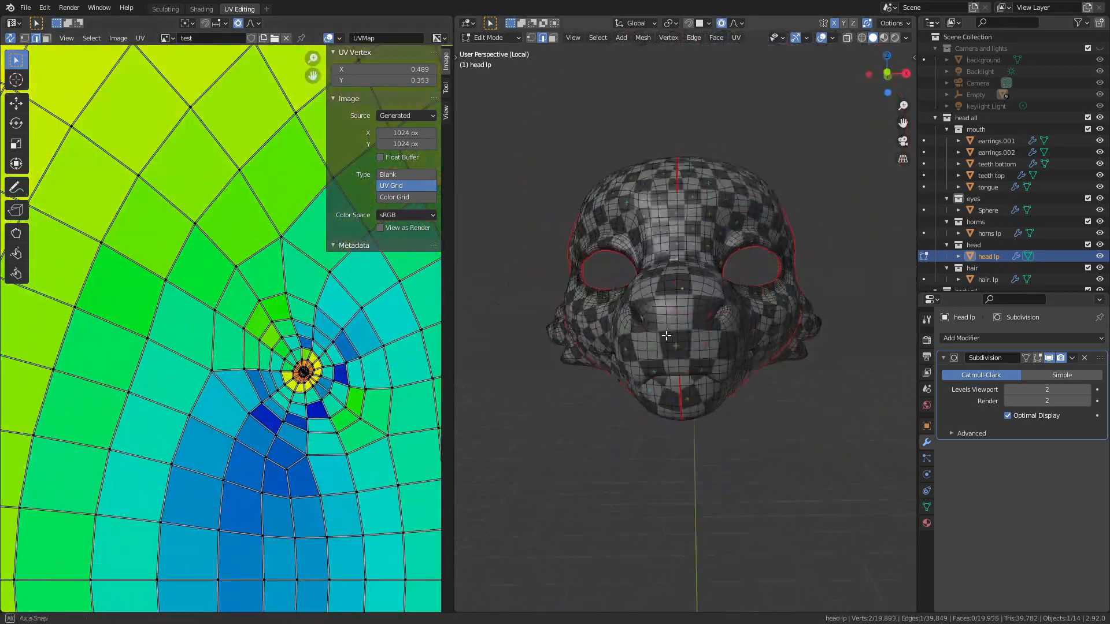
- Select the entire head mesh and unwrap it as a whole
key("s")
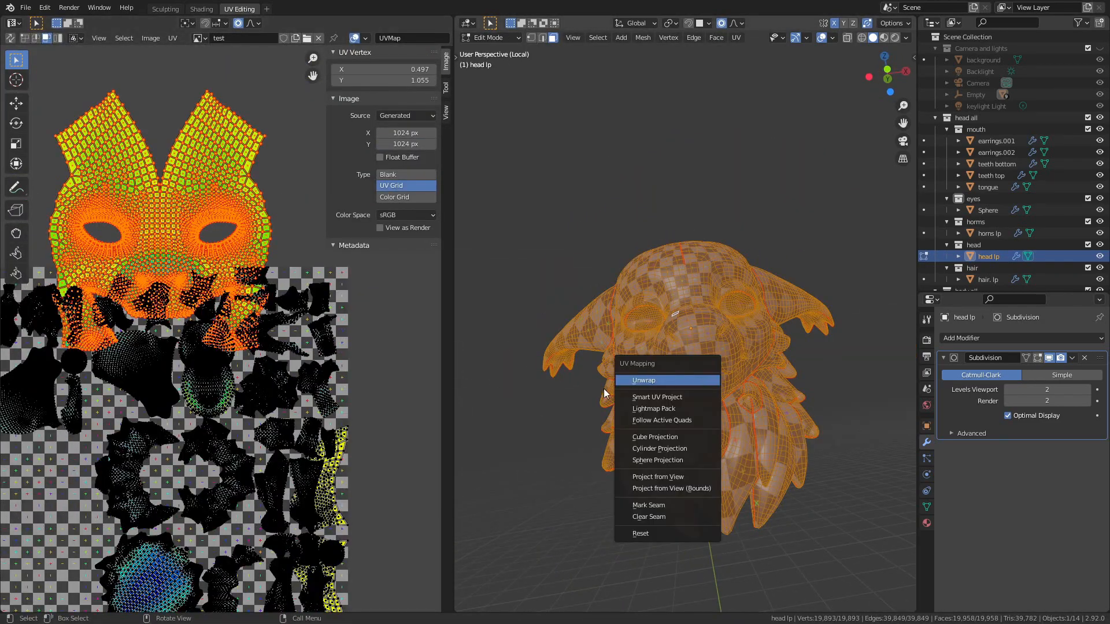
left_click(643, 380)
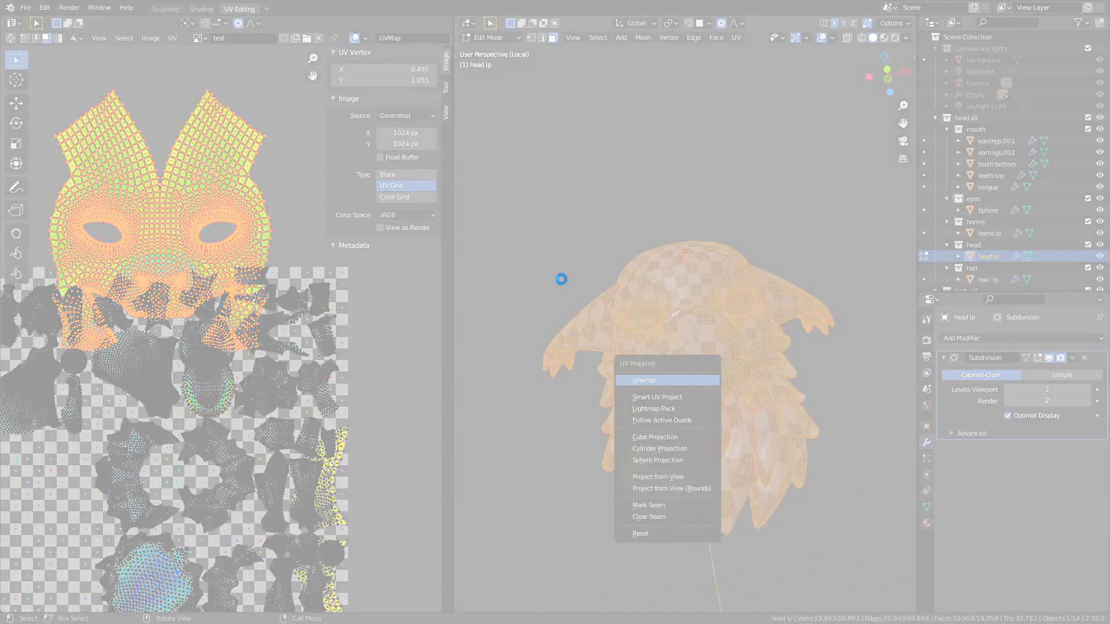
left_click(643, 381)
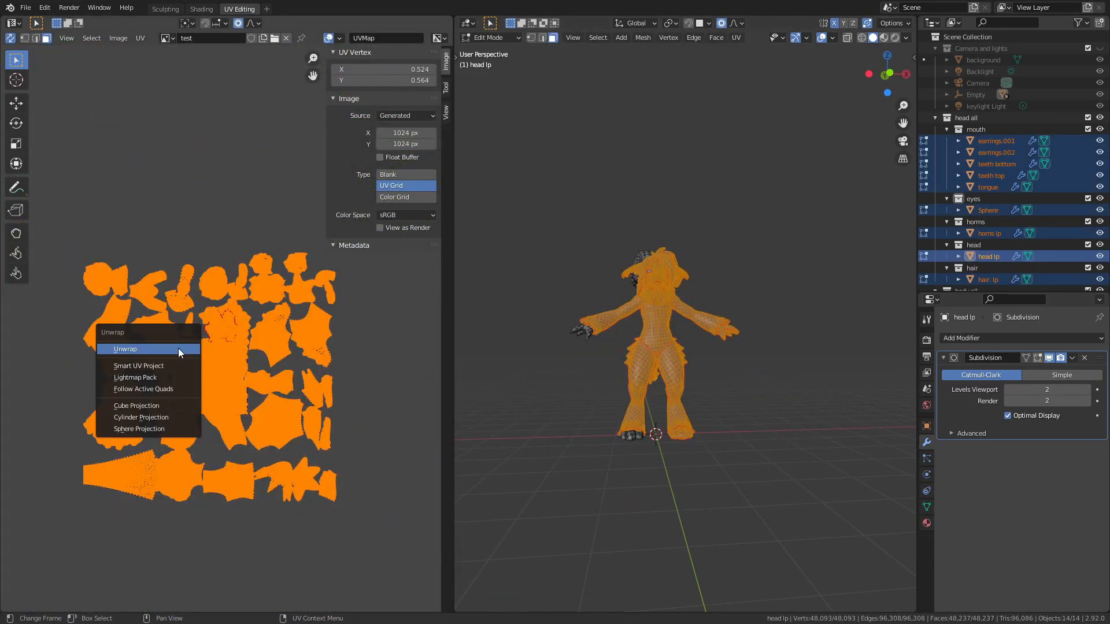
- Unwrap all selected character parts together and pick the bottom teeth mesh
left_click(125, 348)
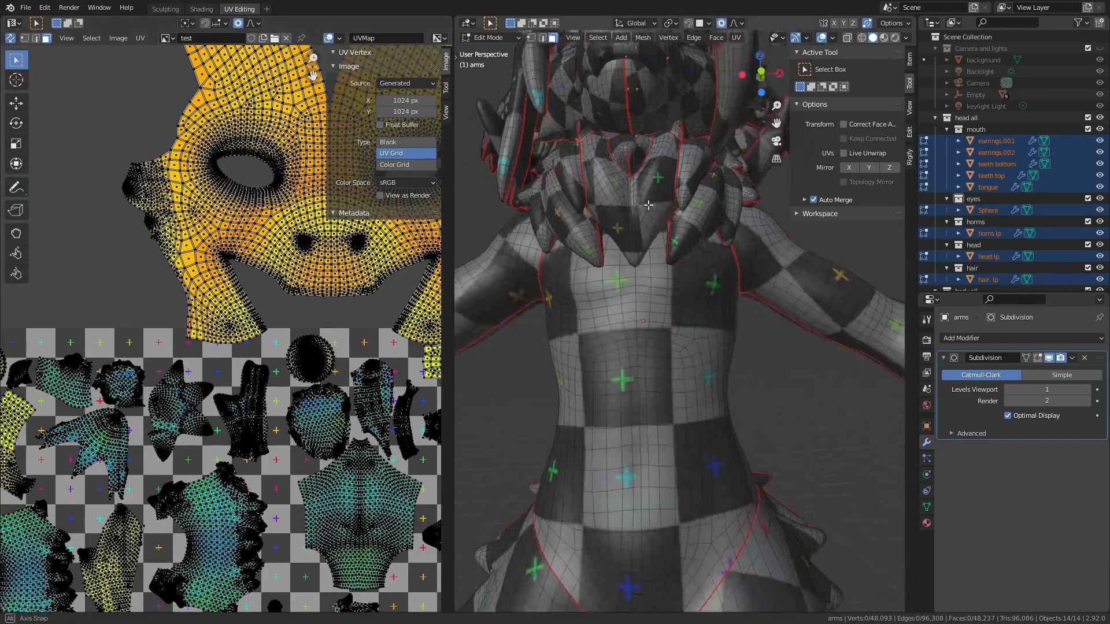
left_click_drag(648, 206, 652, 322)
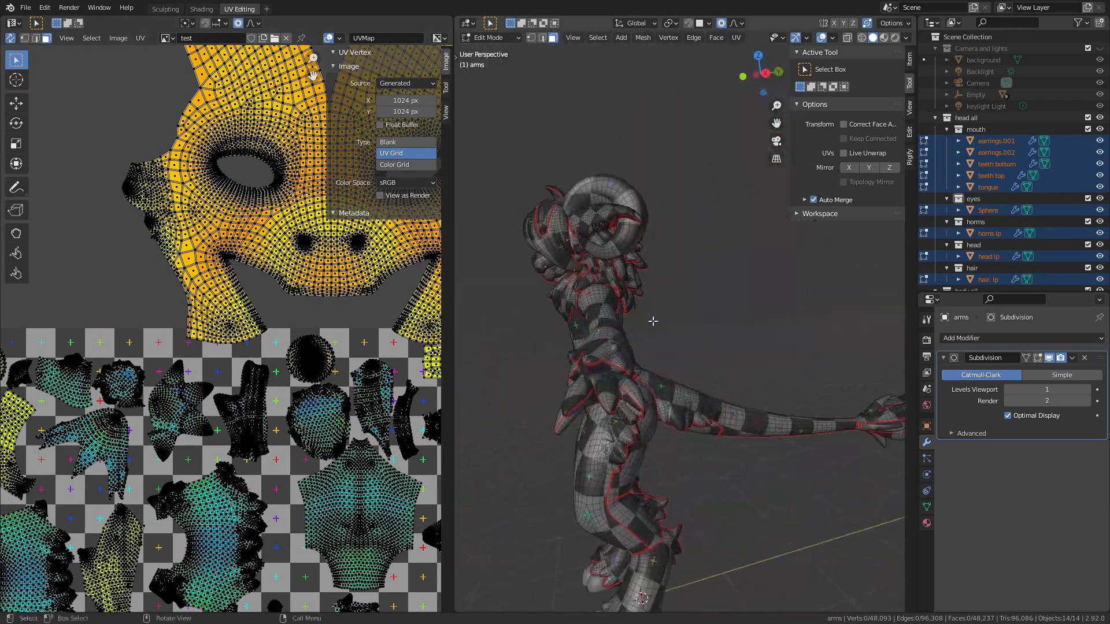
left_click(1035, 163)
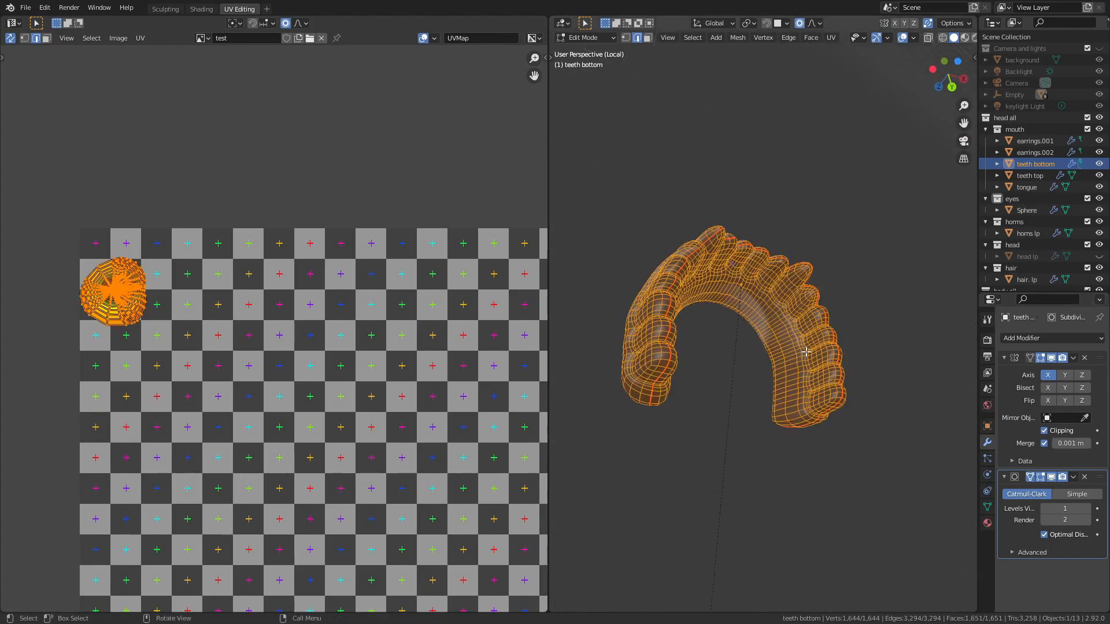
- Leave the teeth meshes and move the long limb's UV island right of the checker grid
key("U")
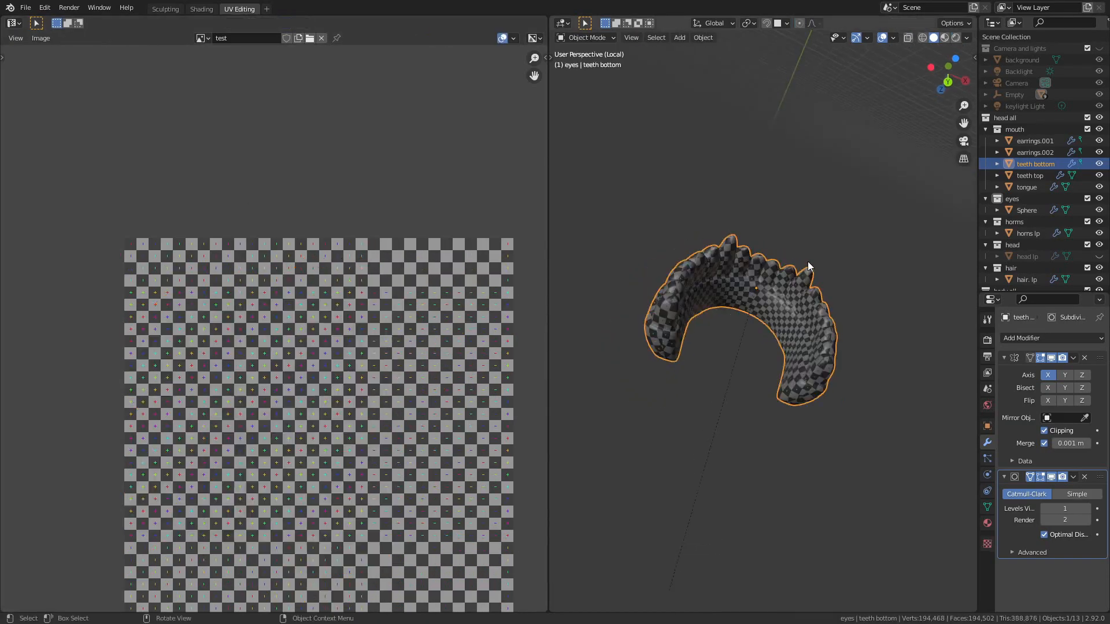
key("Tab")
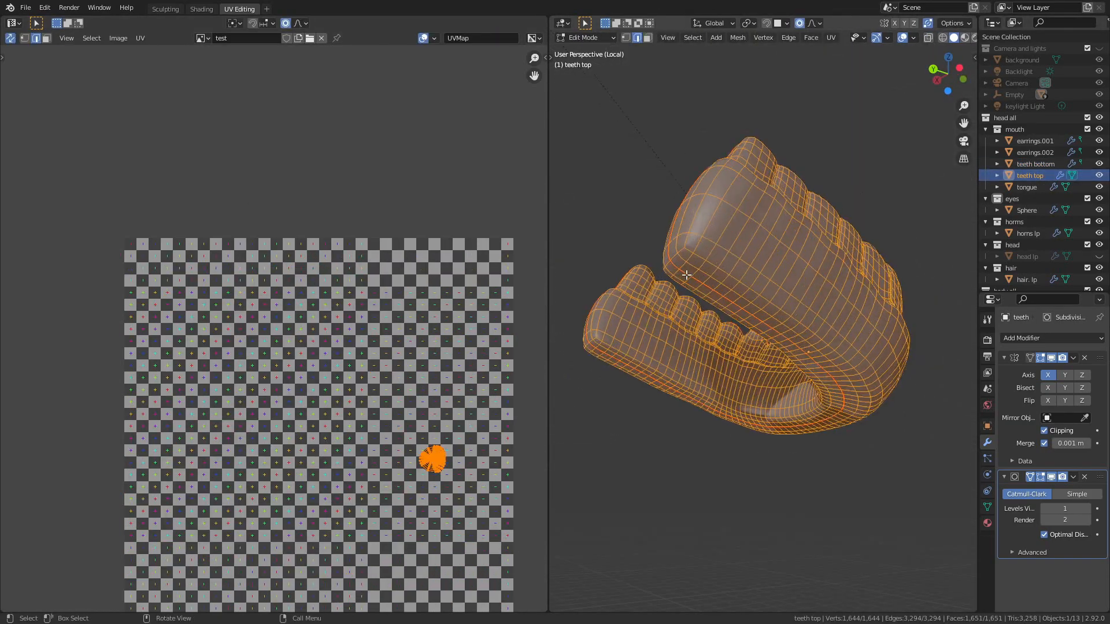
key("Tab")
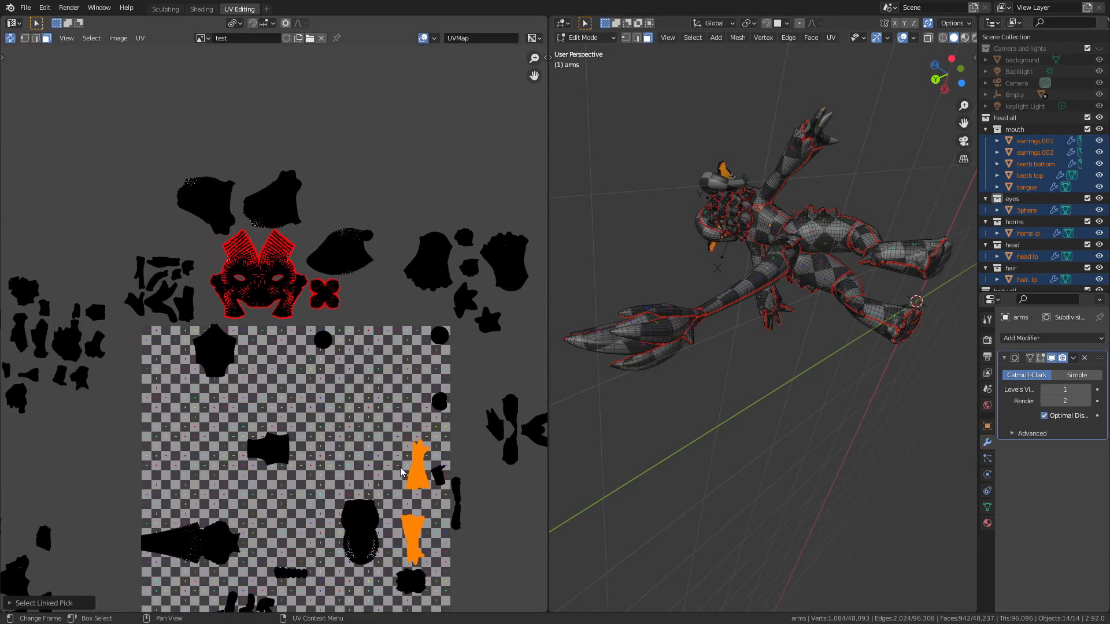
left_click_drag(418, 470, 495, 439)
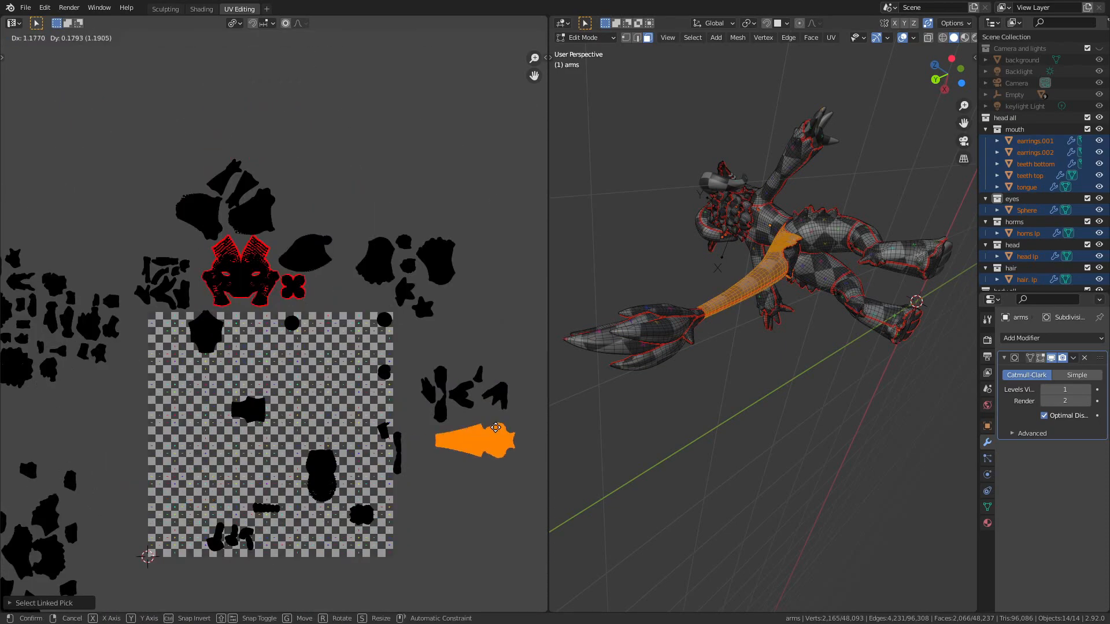